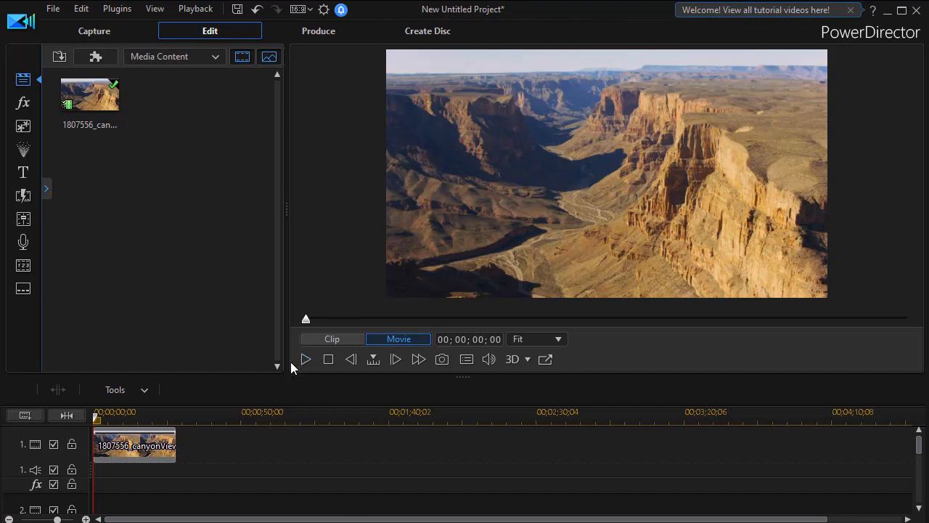
# Step: Preview the canyon clip, then show the title template library and browse its categories
pyautogui.click(305, 358)
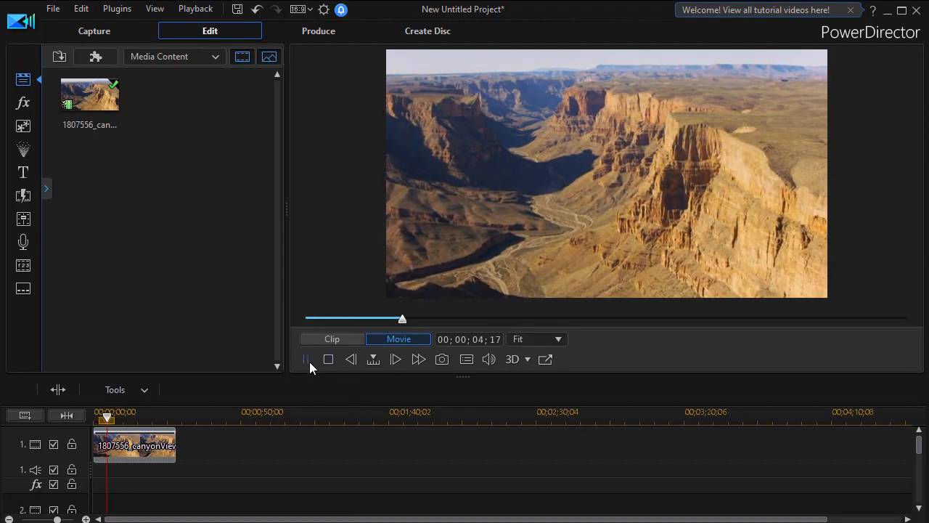
pyautogui.click(304, 358)
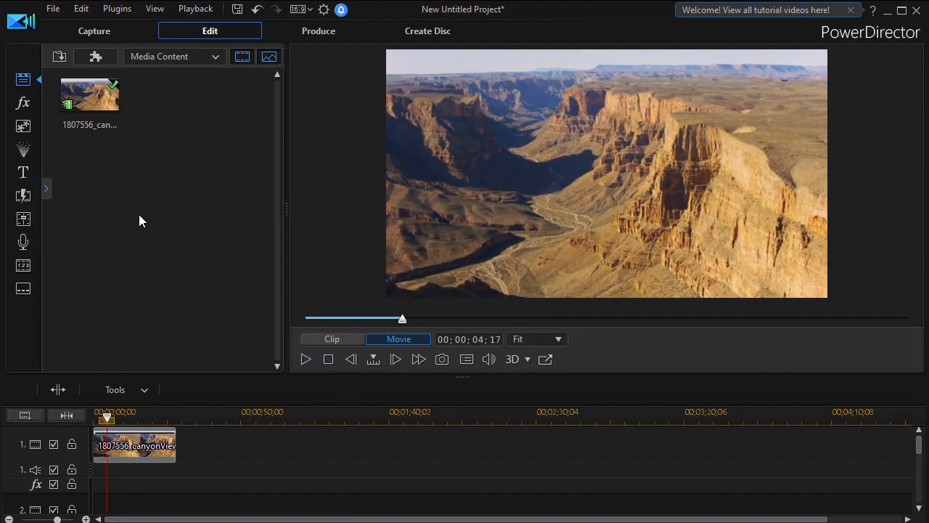
pyautogui.moveTo(23, 171)
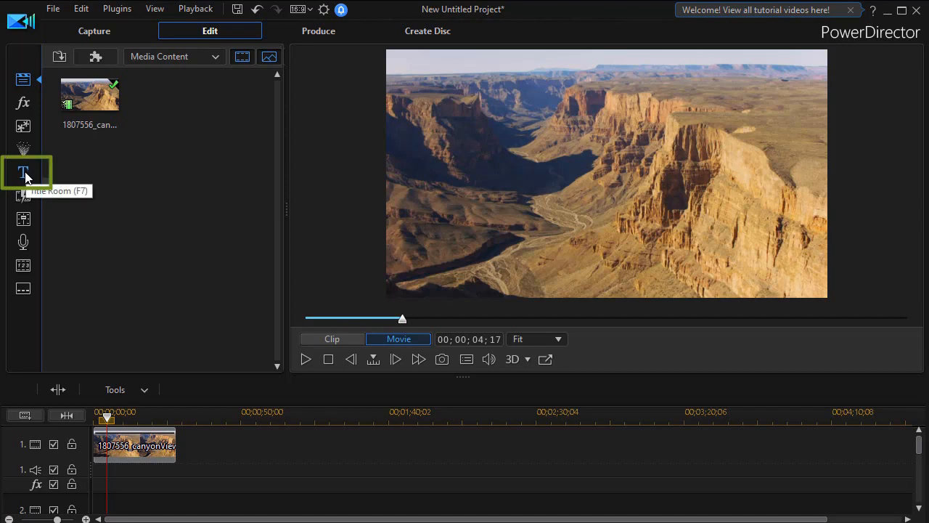
pyautogui.moveTo(29, 174)
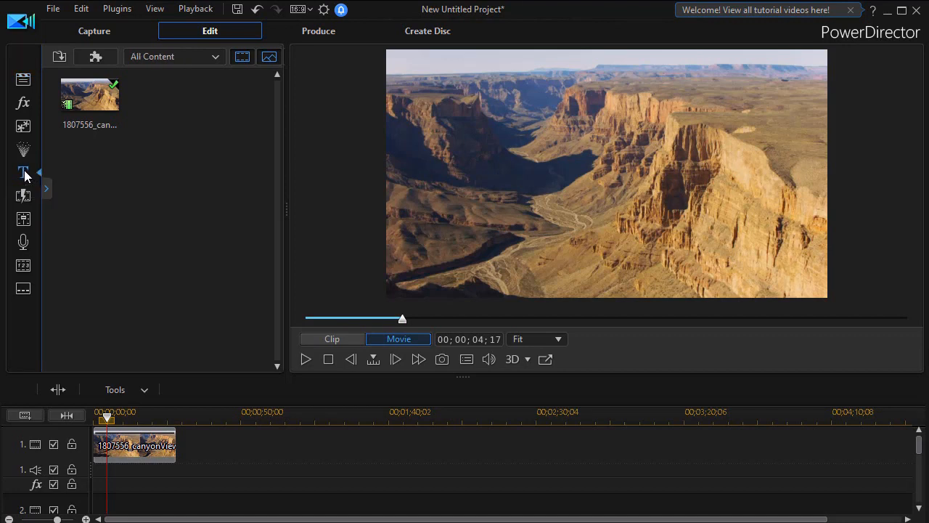
pyautogui.click(23, 171)
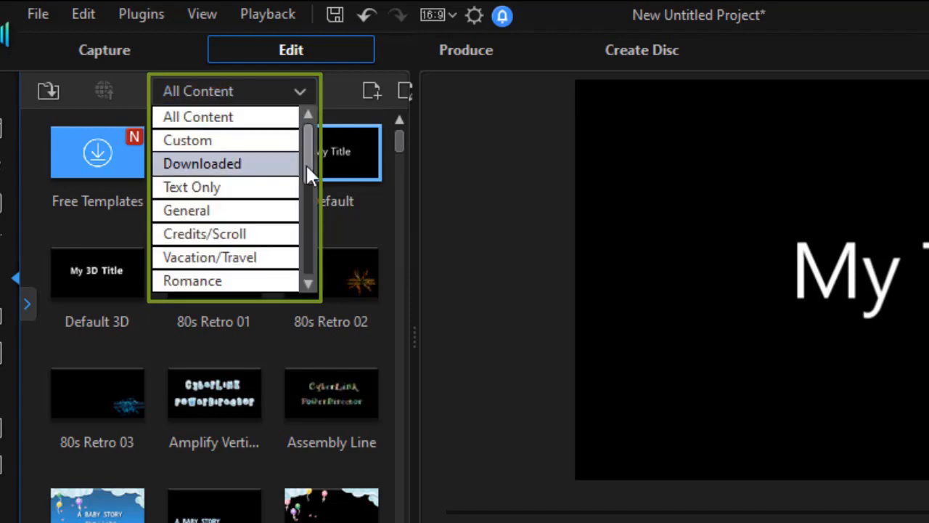
pyautogui.moveTo(307, 210)
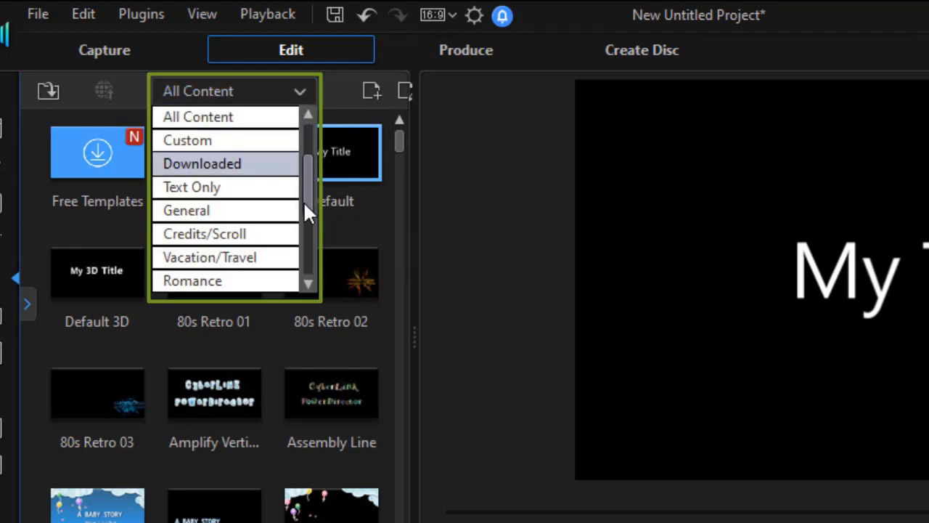
pyautogui.scroll(-3)
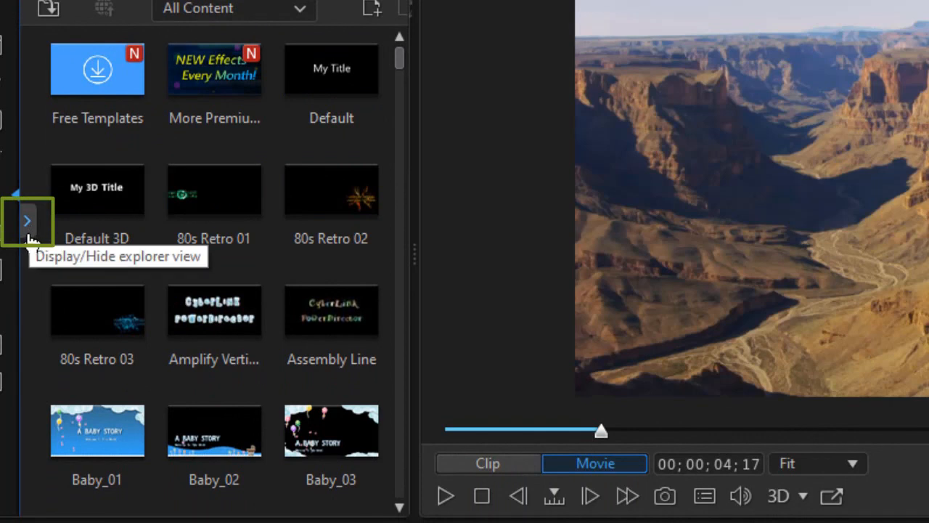
pyautogui.moveTo(29, 233)
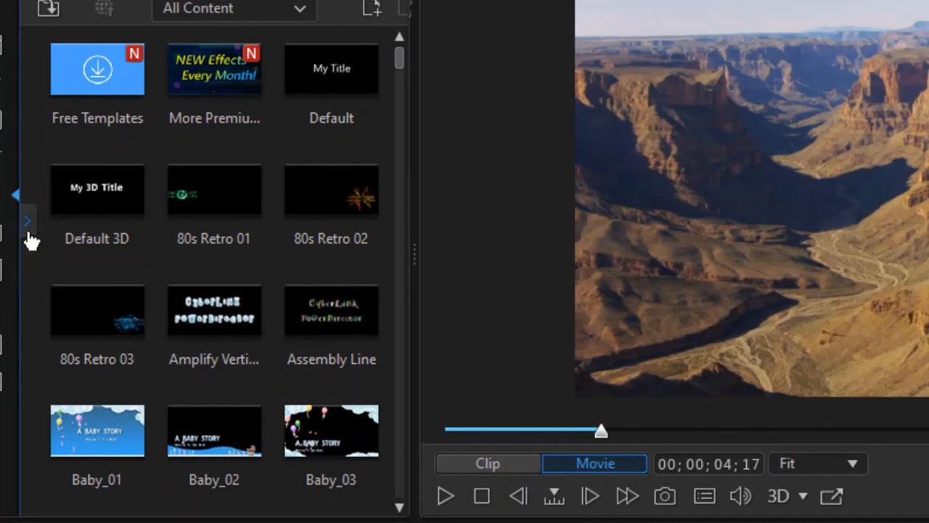
# Step: Filter the title library to the 44 Motion Graphics templates and browse them
pyautogui.click(26, 220)
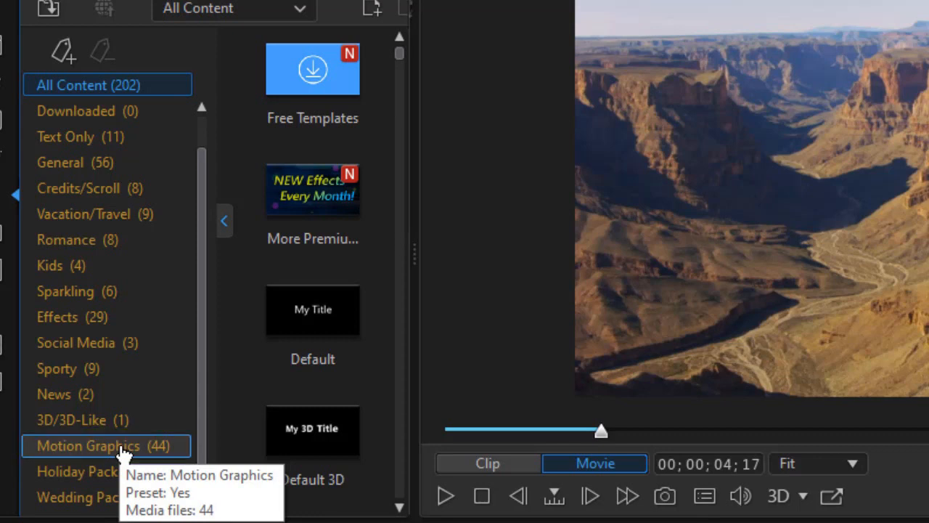
pyautogui.click(89, 445)
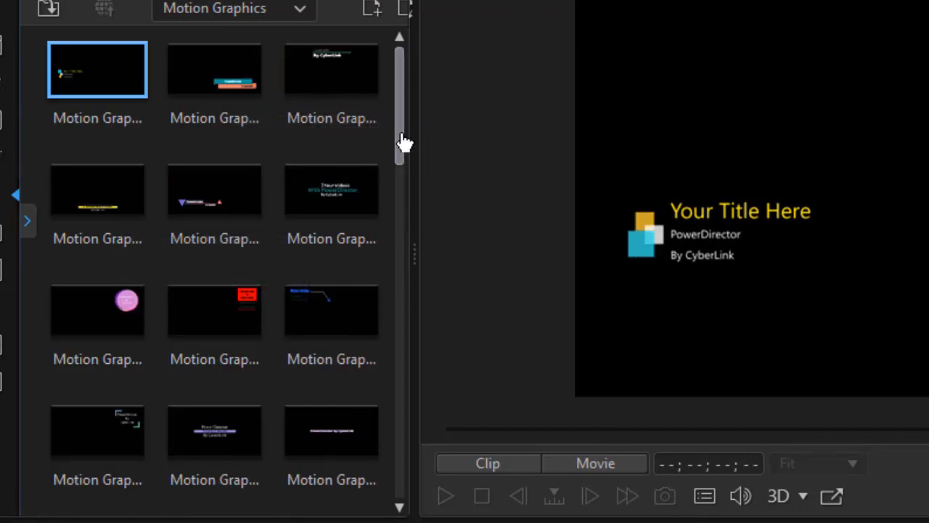
pyautogui.scroll(-3)
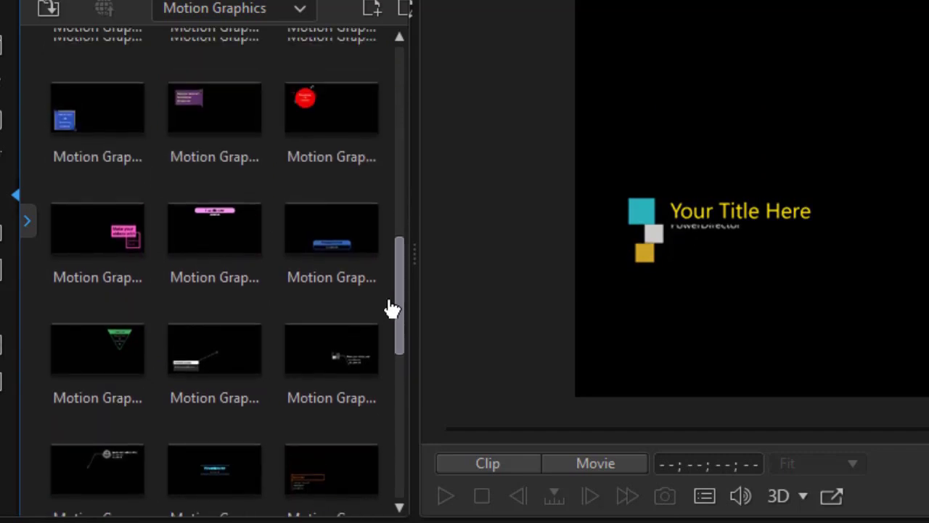
pyautogui.scroll(-3)
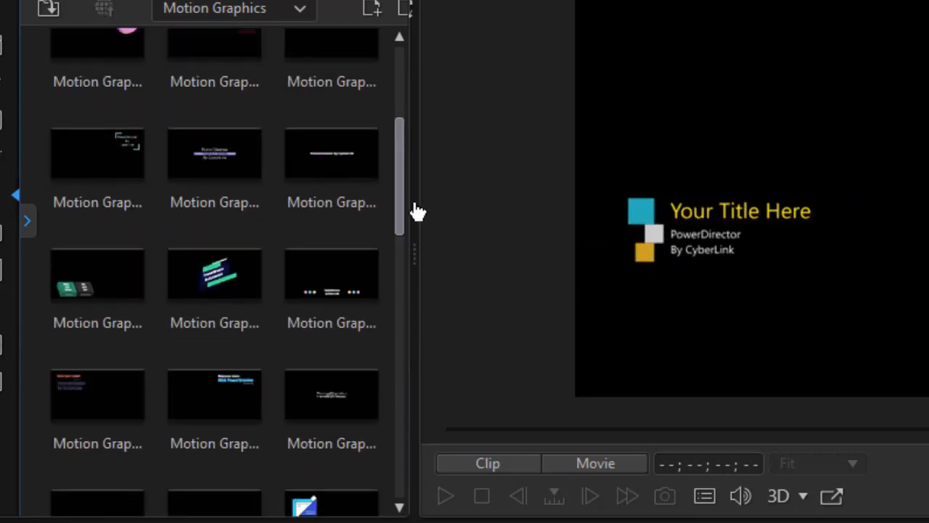
pyautogui.scroll(-3)
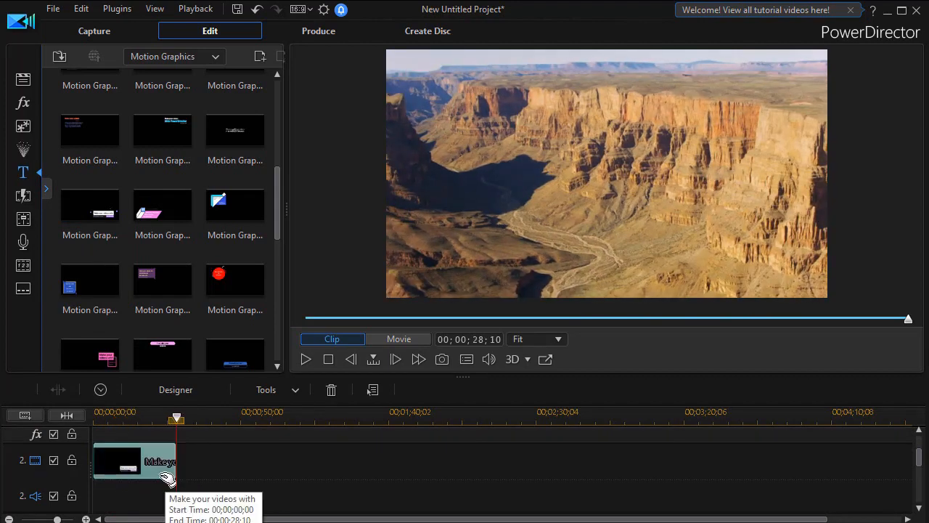
pyautogui.moveTo(157, 458)
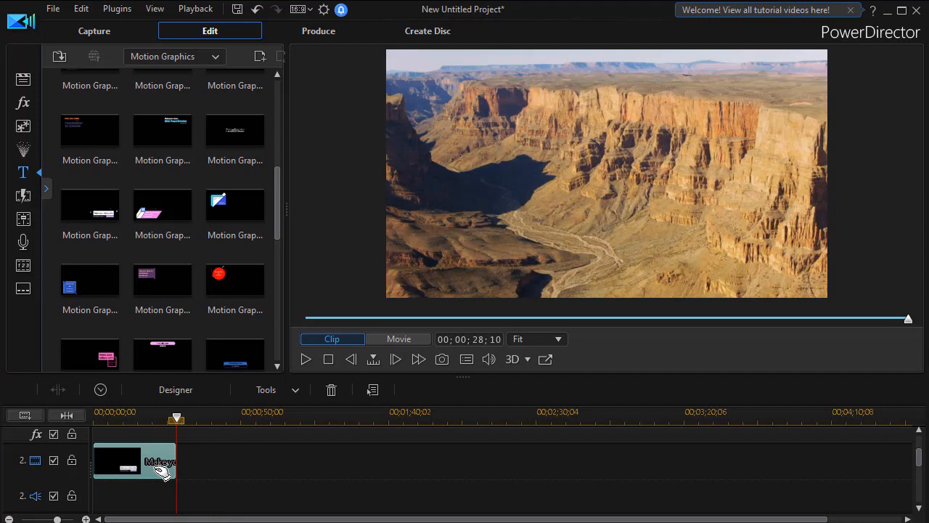
pyautogui.moveTo(108, 468)
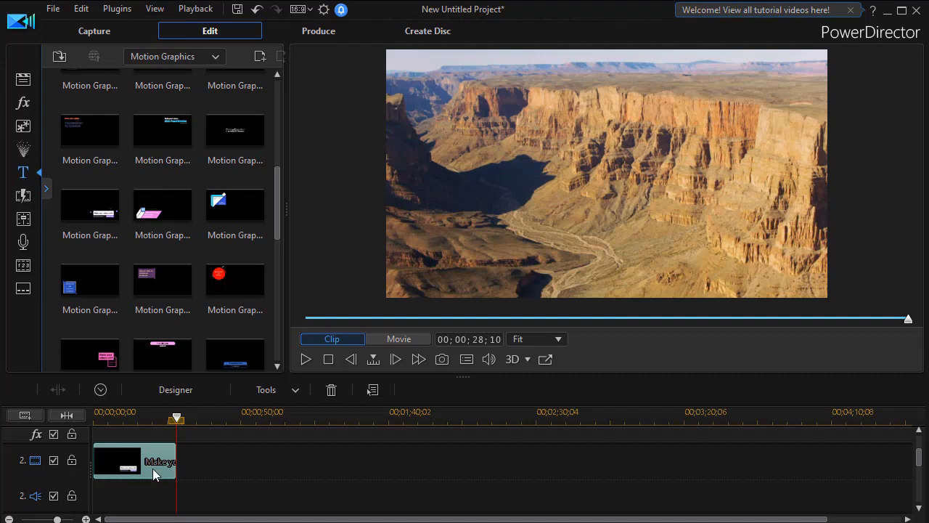
# Step: Edit the timeline title clip in Title Designer, dismissing the limited-editing warning
pyautogui.doubleClick(152, 462)
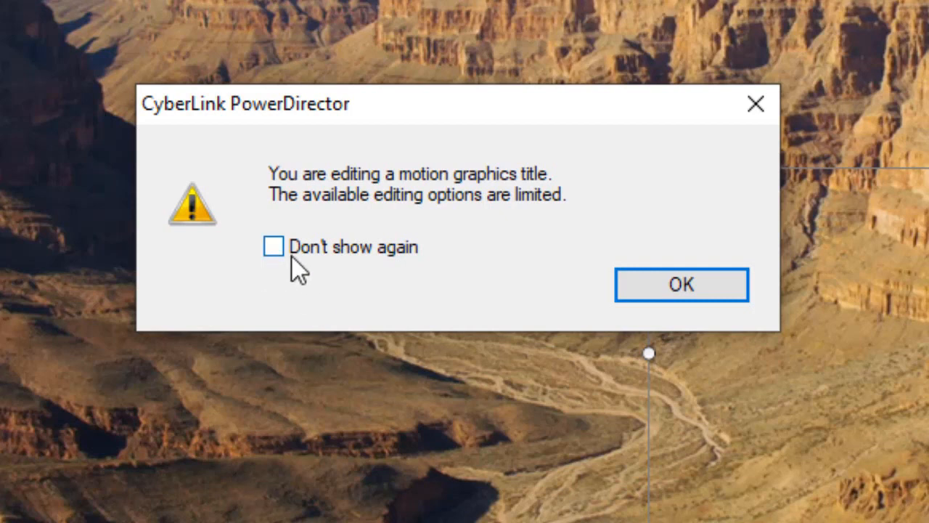
pyautogui.moveTo(215, 281)
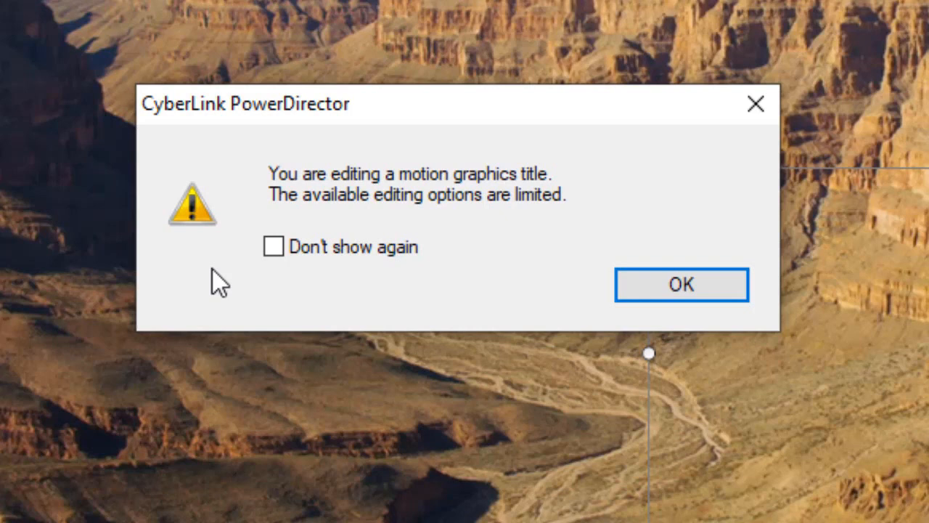
pyautogui.moveTo(256, 263)
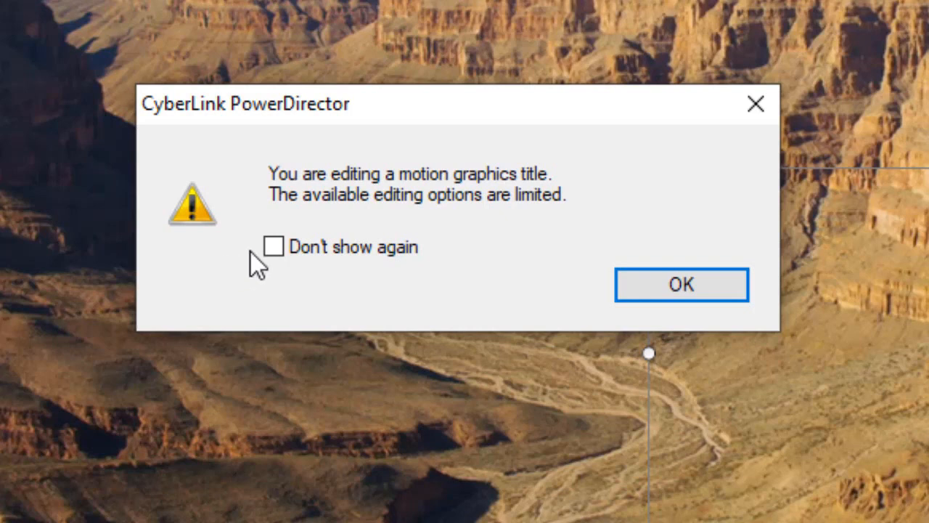
pyautogui.click(681, 285)
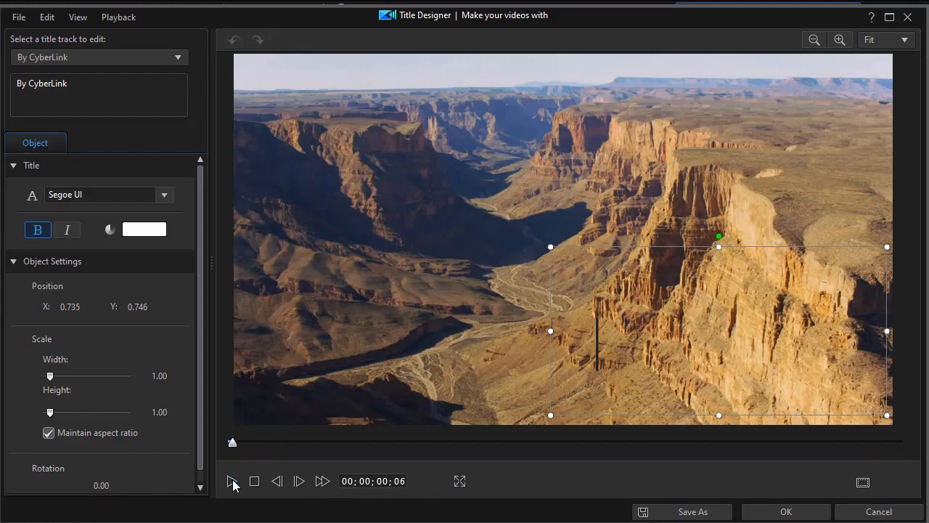
pyautogui.click(233, 482)
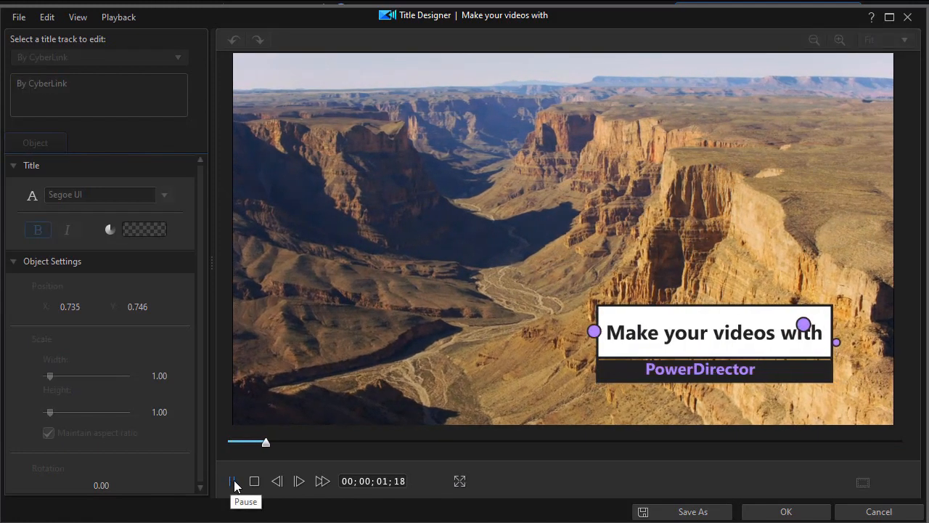
pyautogui.click(233, 482)
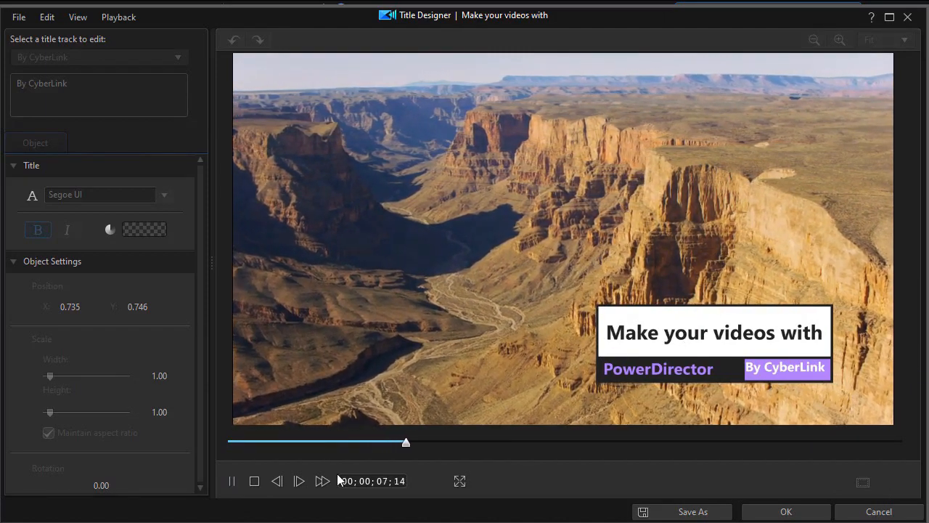
pyautogui.click(232, 482)
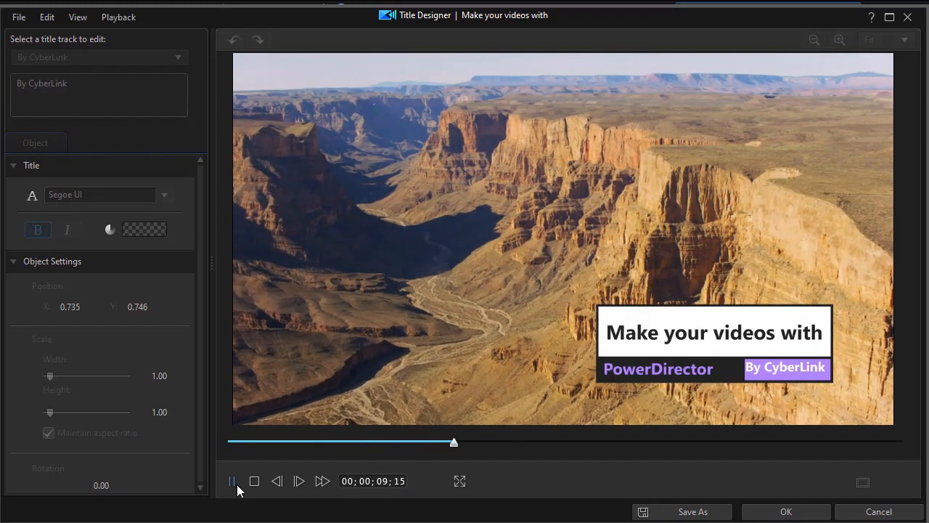
pyautogui.click(254, 480)
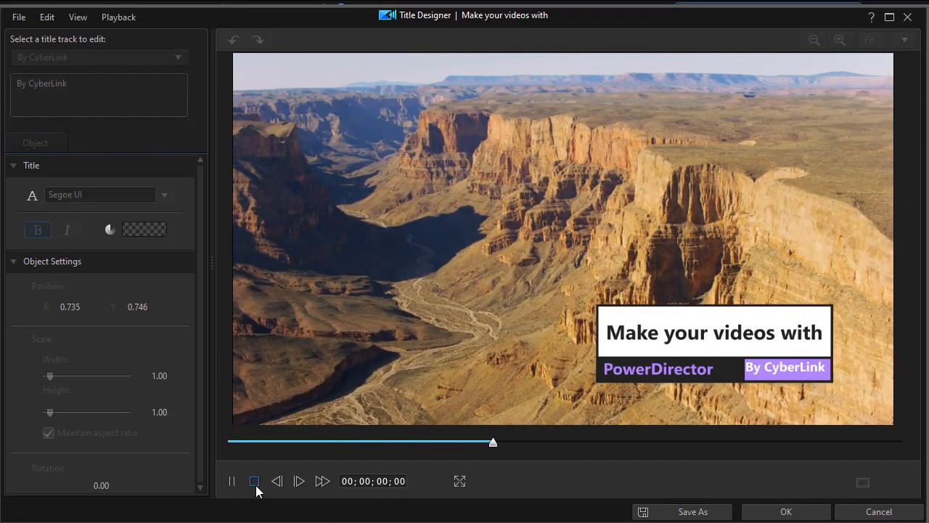
pyautogui.click(254, 481)
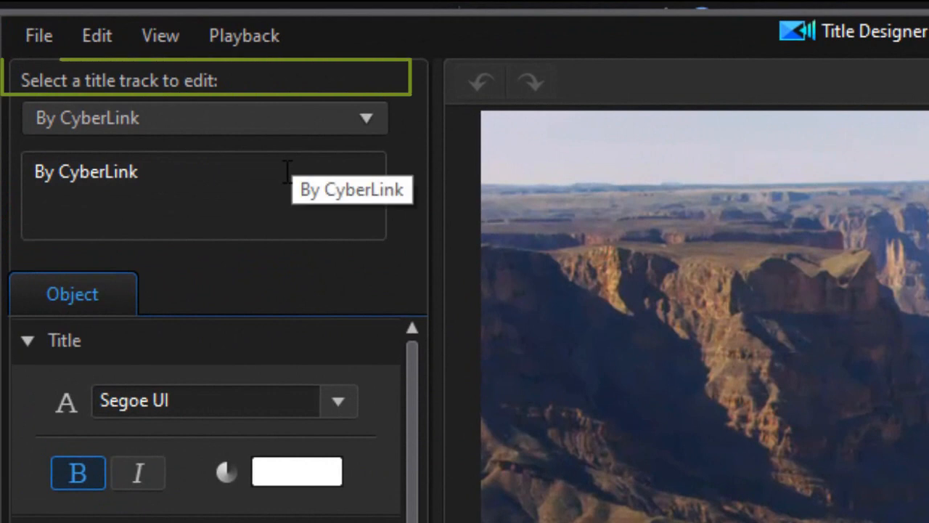
pyautogui.moveTo(327, 269)
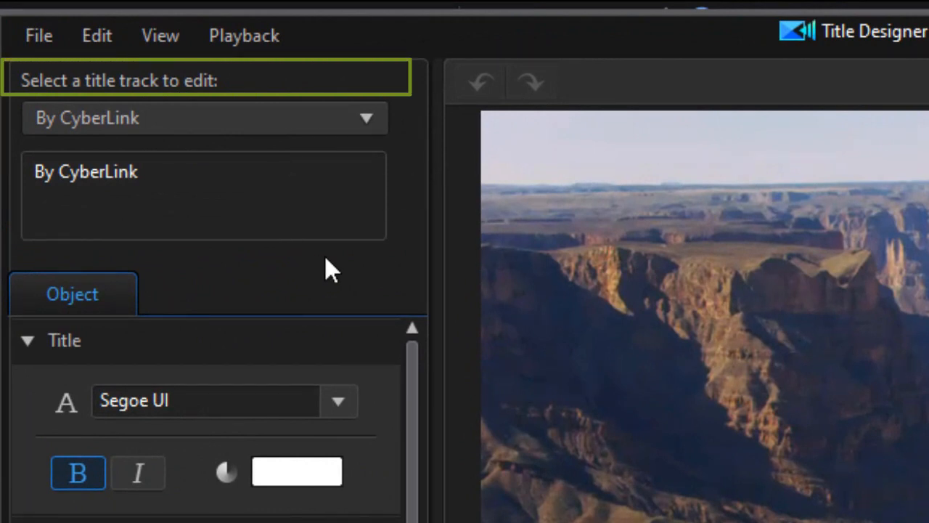
pyautogui.moveTo(380, 268)
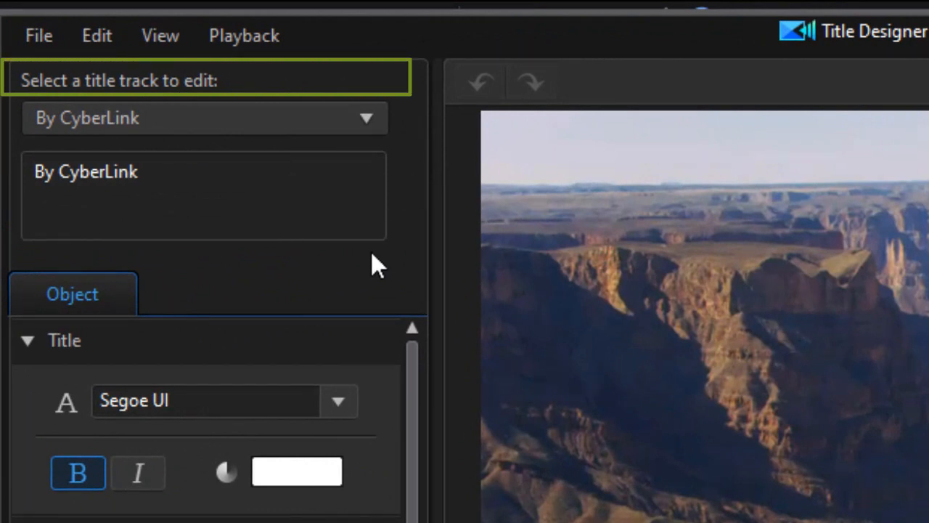
# Step: Choose the 'Make your videos with' line as the title track to edit
pyautogui.click(366, 118)
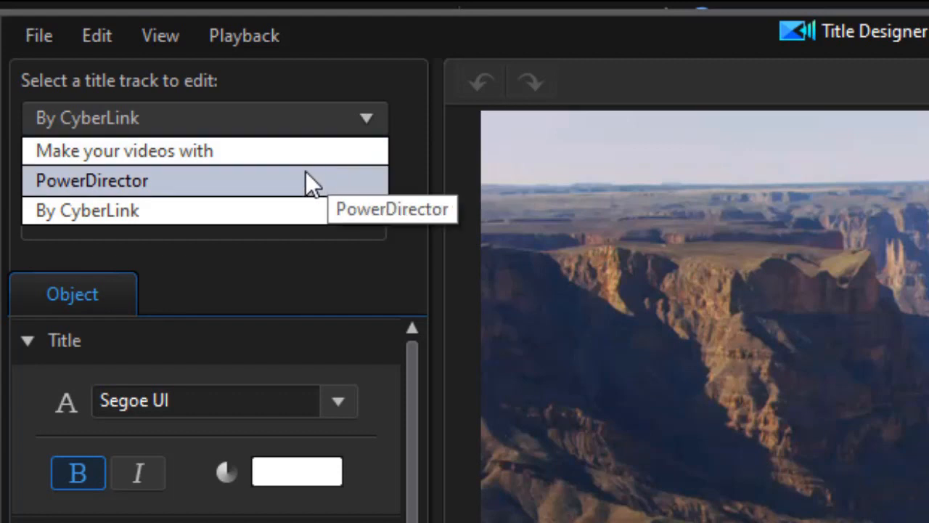
pyautogui.moveTo(318, 159)
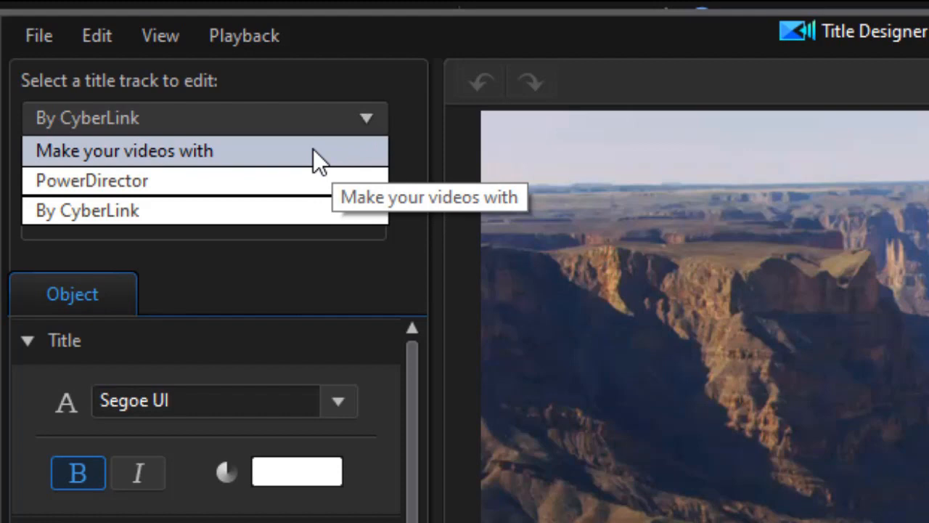
pyautogui.click(123, 151)
pyautogui.write('See the Grand Canyon To')
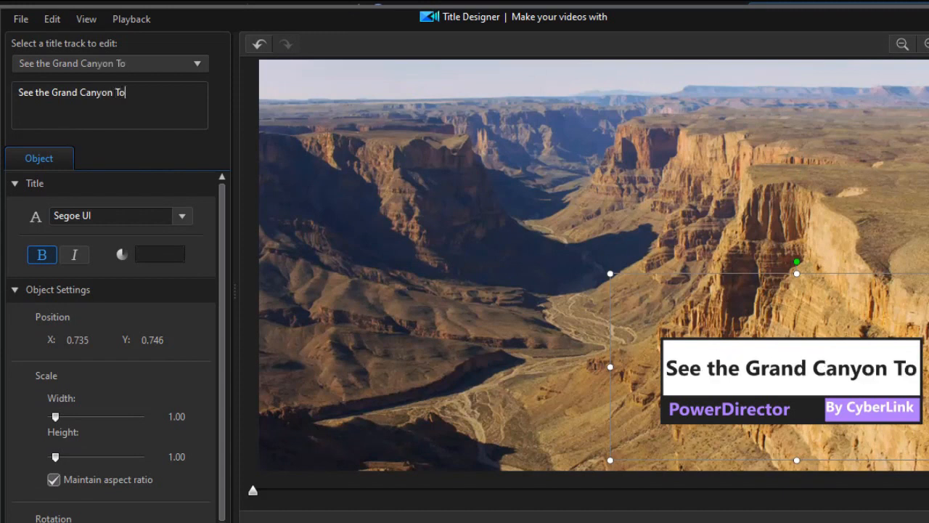
# Step: Finish the line as 'See the Grand Canyon Today', then trim it to 'See the Grand Canyon'
pyautogui.write('day')
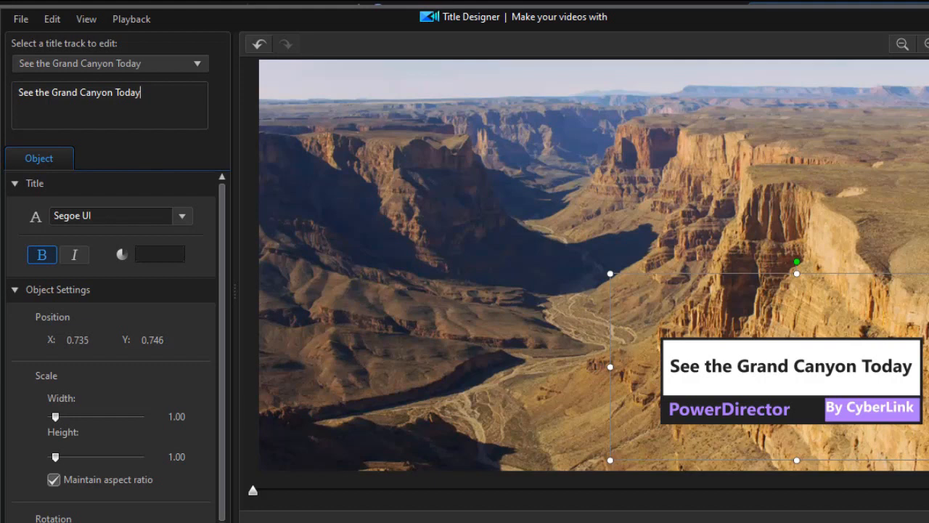
pyautogui.moveTo(688, 374)
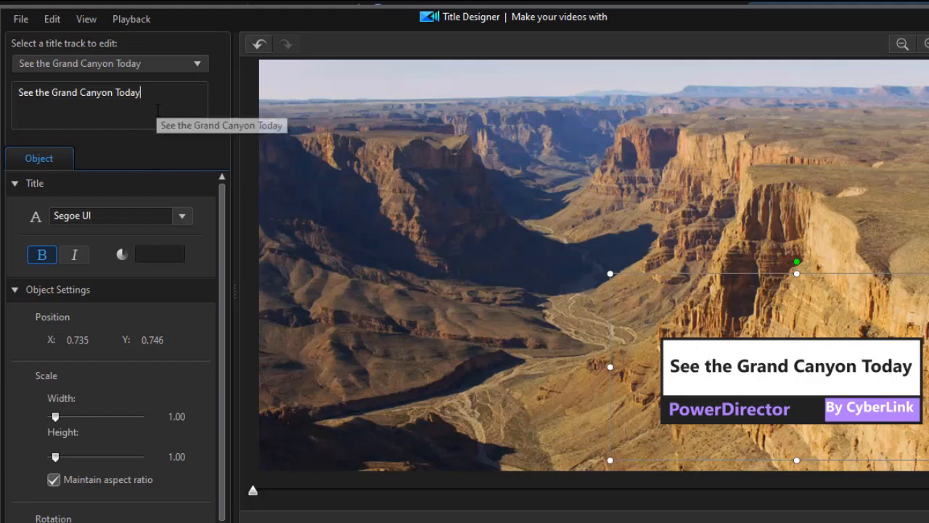
pyautogui.press('Backspace')
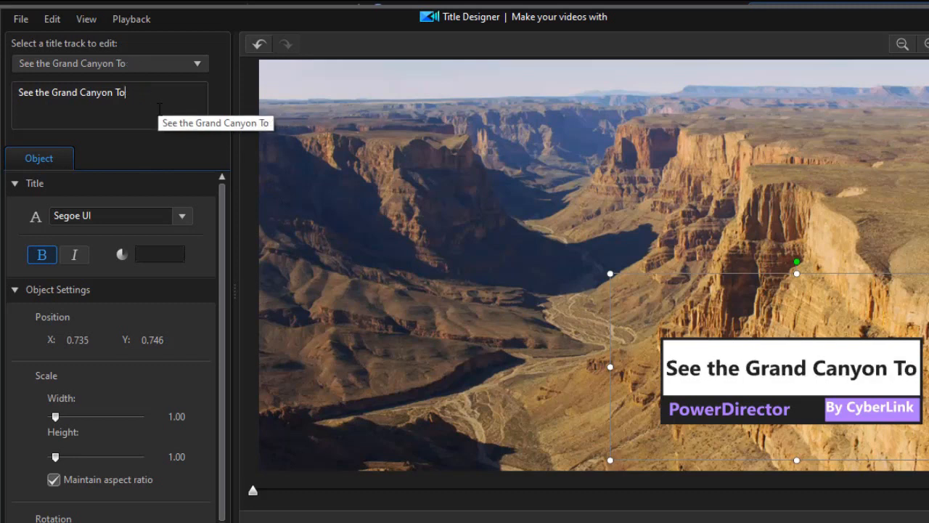
pyautogui.press('Backspace')
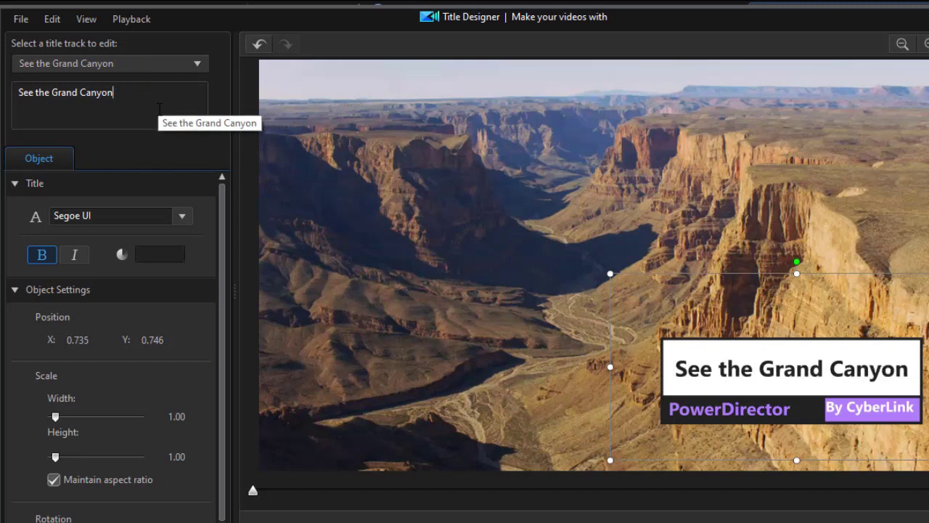
pyautogui.moveTo(183, 161)
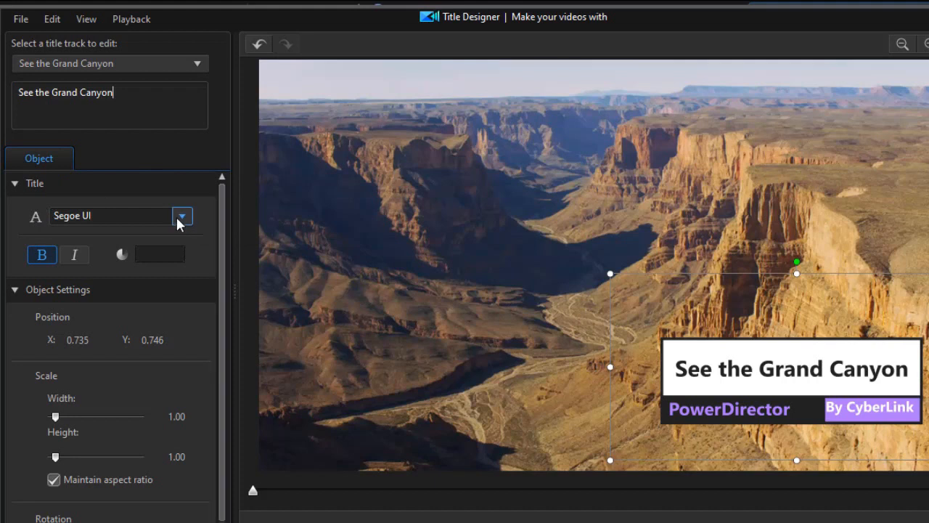
# Step: Show the font list for the 'See the Grand Canyon' title line
pyautogui.click(182, 215)
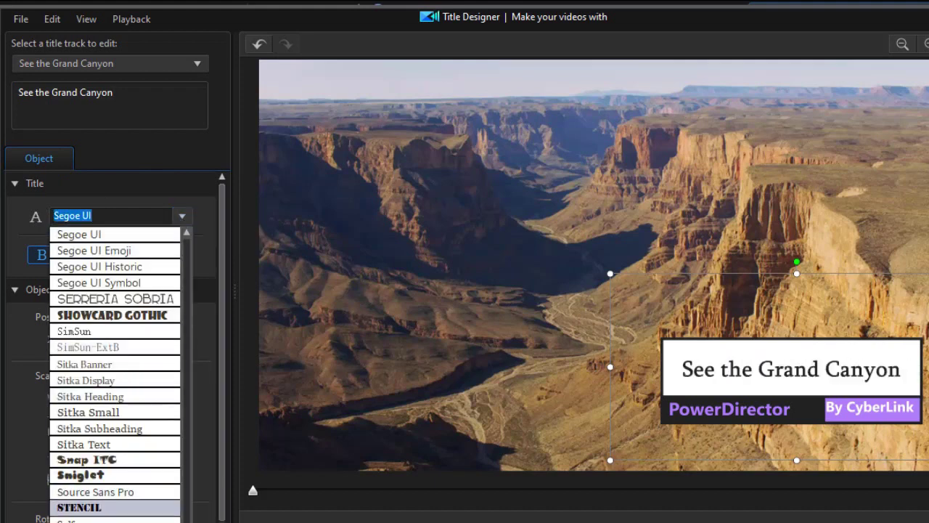
pyautogui.moveTo(93, 249)
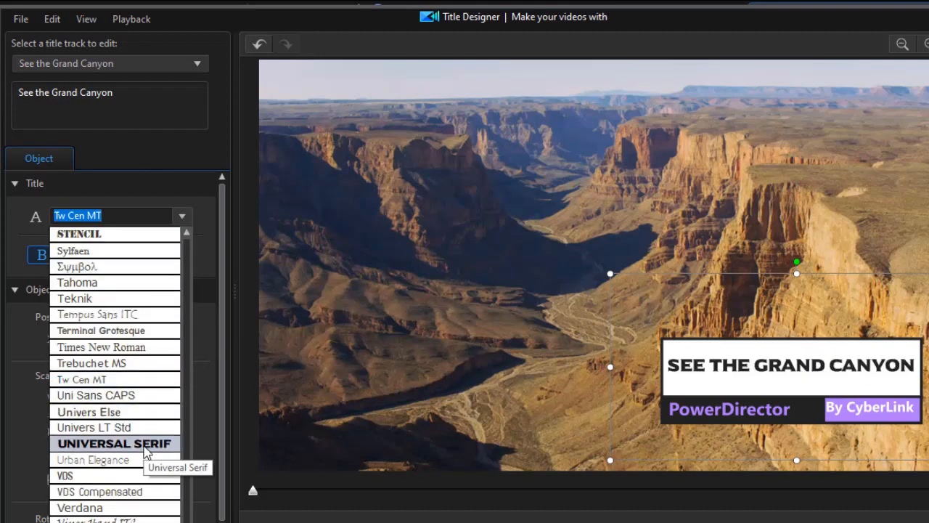
# Step: Set the main title in Universal Serif and toggle its bold and italic styling
pyautogui.click(109, 444)
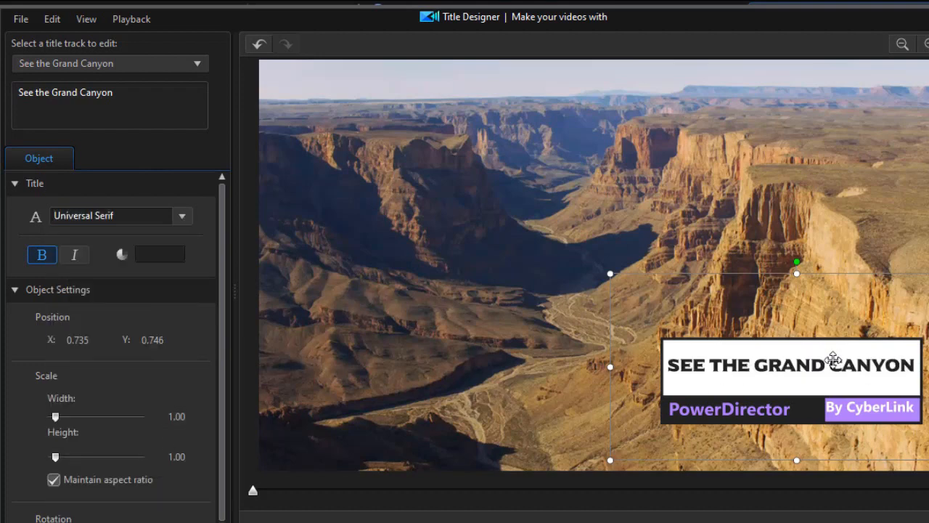
pyautogui.moveTo(40, 254)
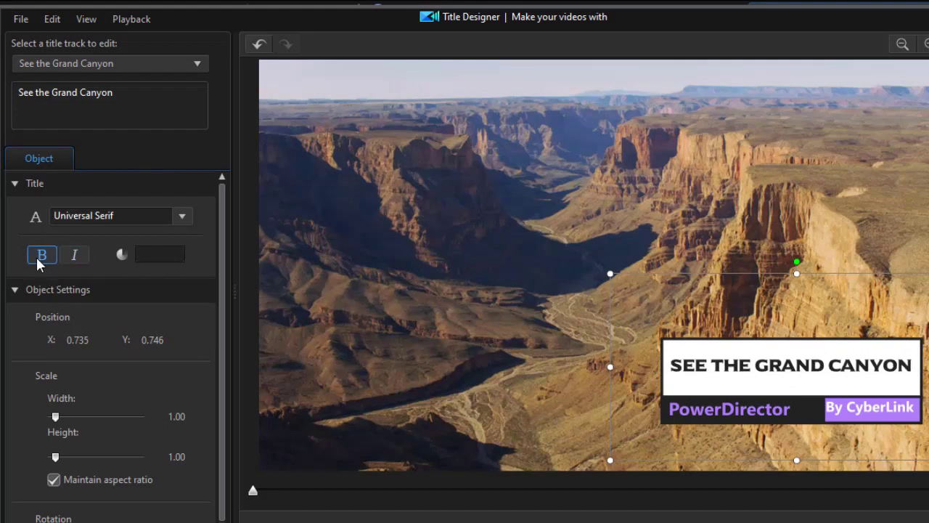
pyautogui.click(74, 254)
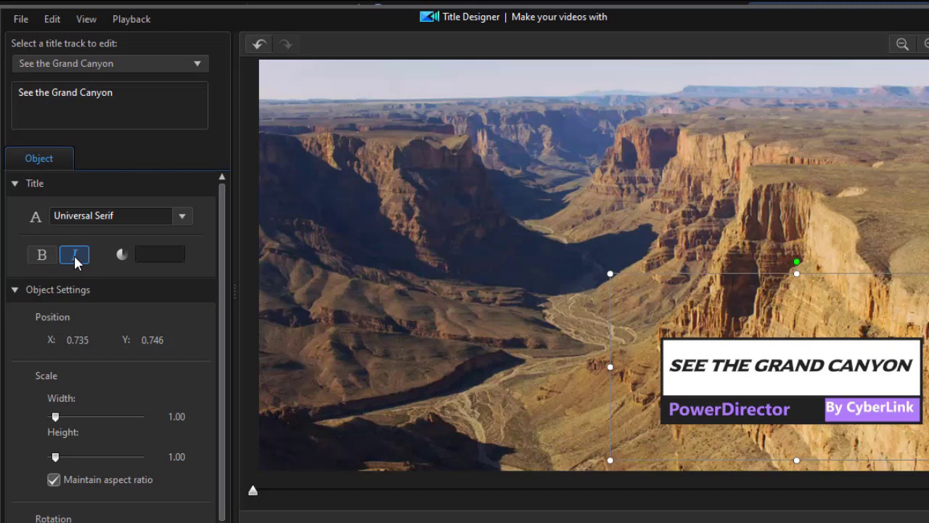
pyautogui.click(41, 254)
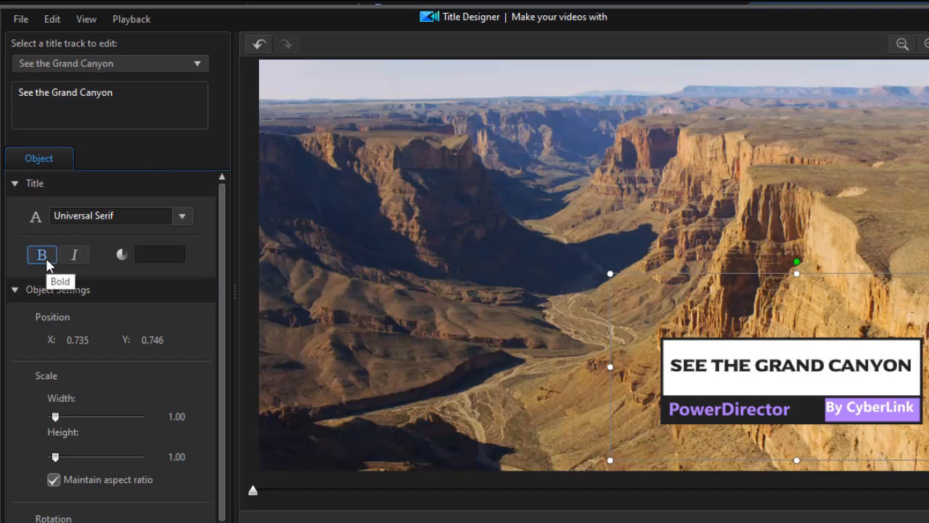
pyautogui.moveTo(160, 252)
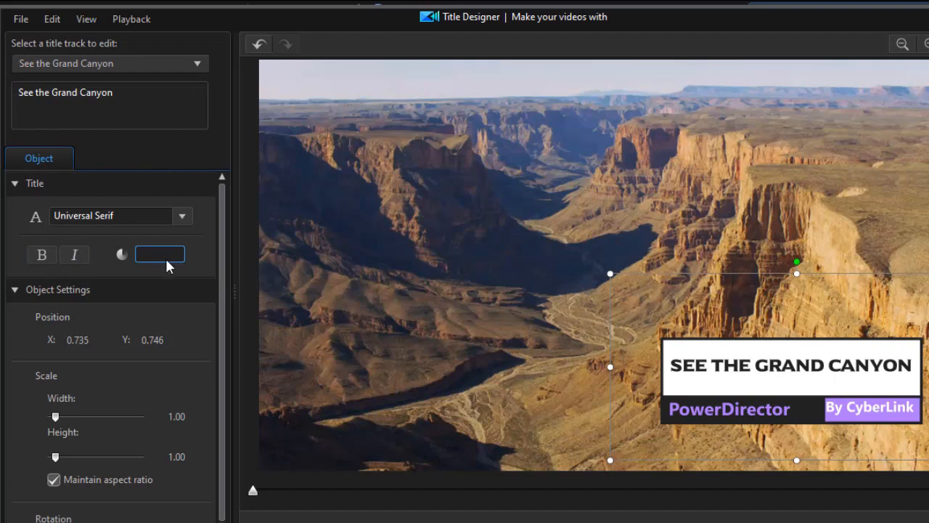
# Step: Colour the 'See the Grand Canyon' title dark blue
pyautogui.click(159, 254)
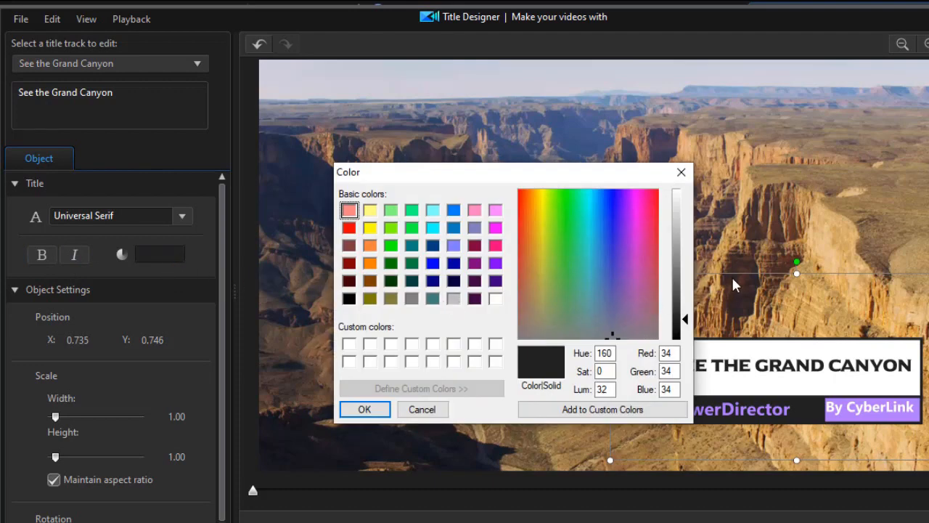
pyautogui.click(615, 220)
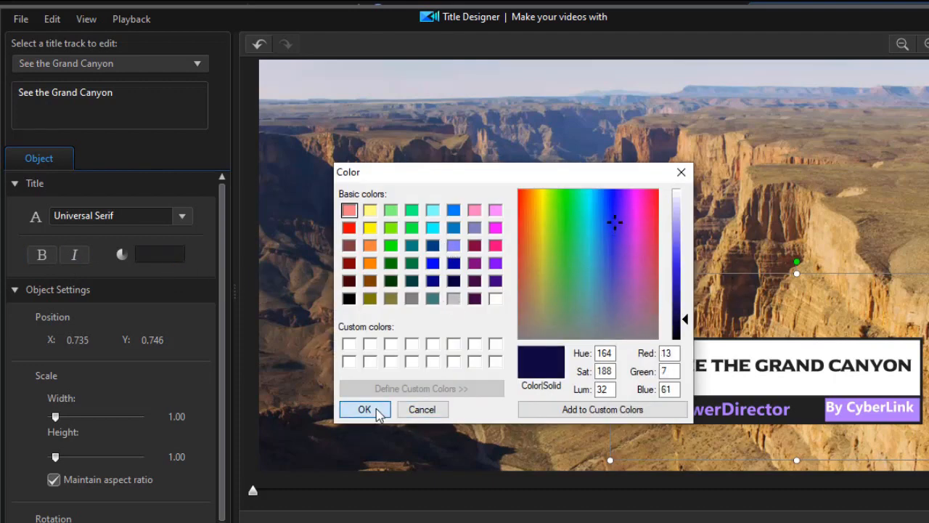
pyautogui.click(363, 409)
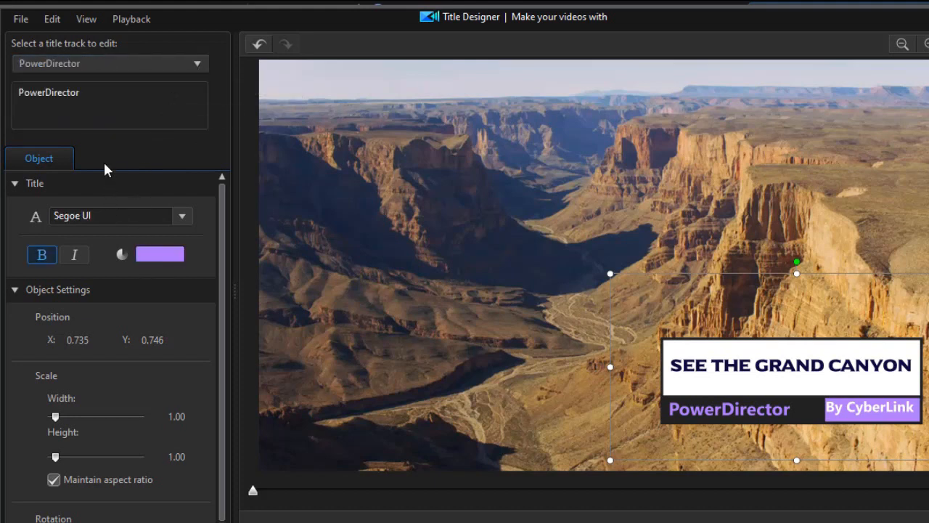
# Step: Replace the 'PowerDirector' line with 'WestWind Tours'
pyautogui.doubleClick(49, 93)
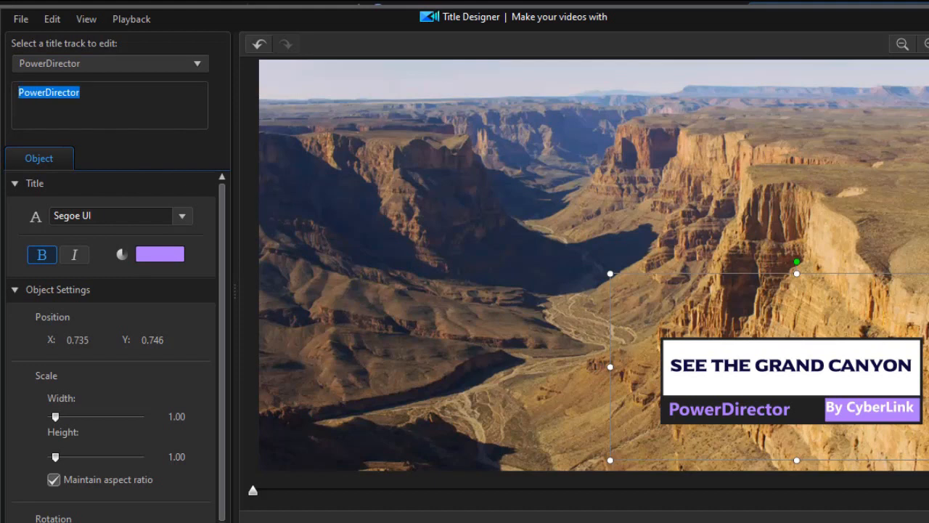
pyautogui.write('West')
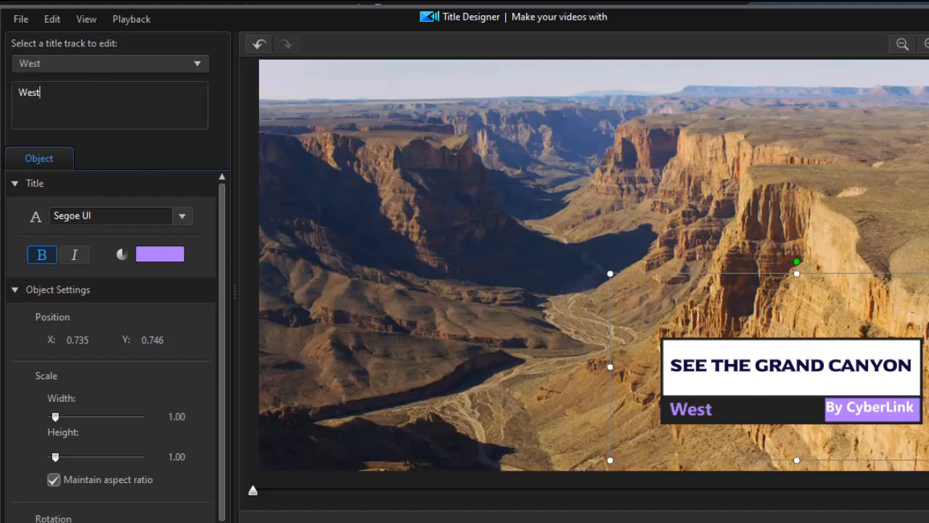
pyautogui.write('Wind')
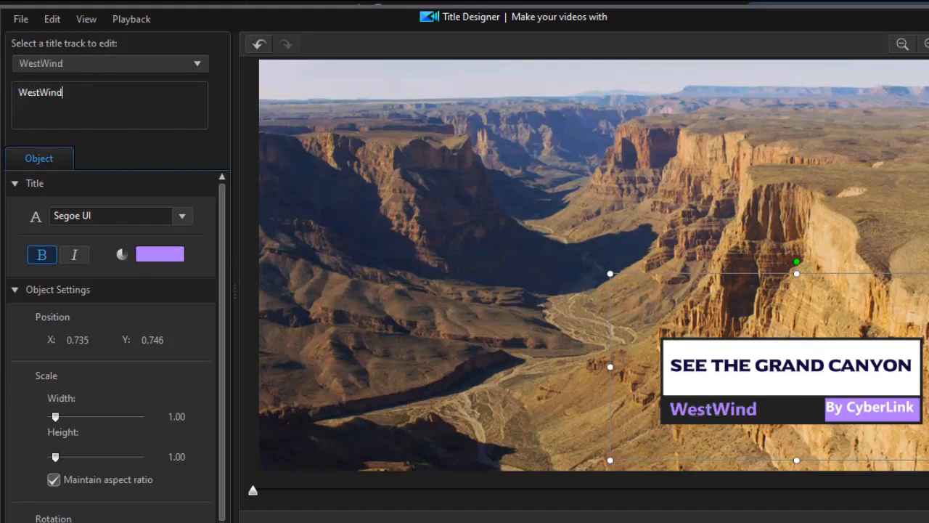
pyautogui.write('Tours')
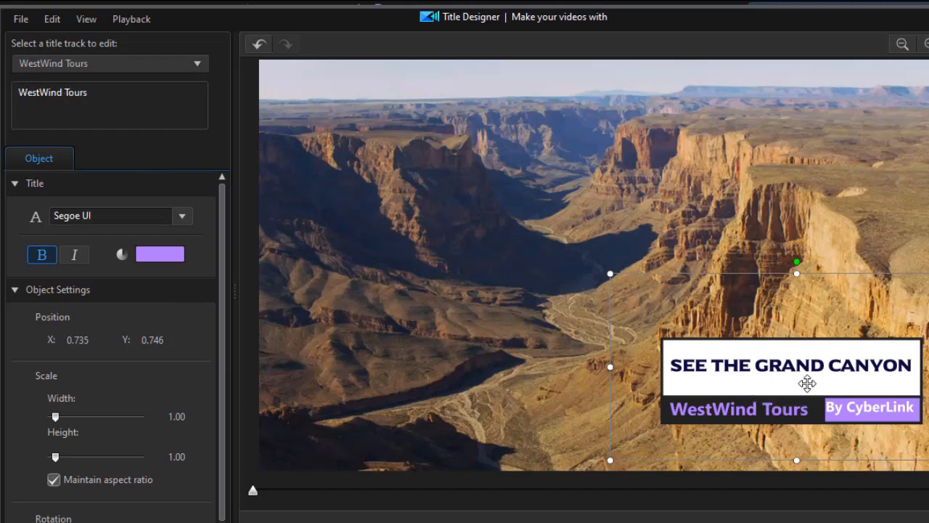
pyautogui.moveTo(197, 258)
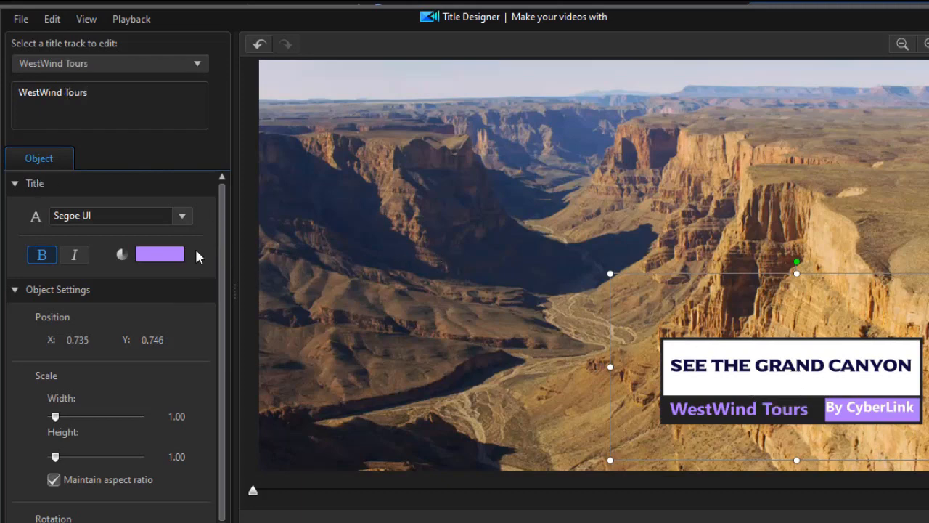
# Step: Colour the 'WestWind Tours' text yellow from the basic colours
pyautogui.click(159, 254)
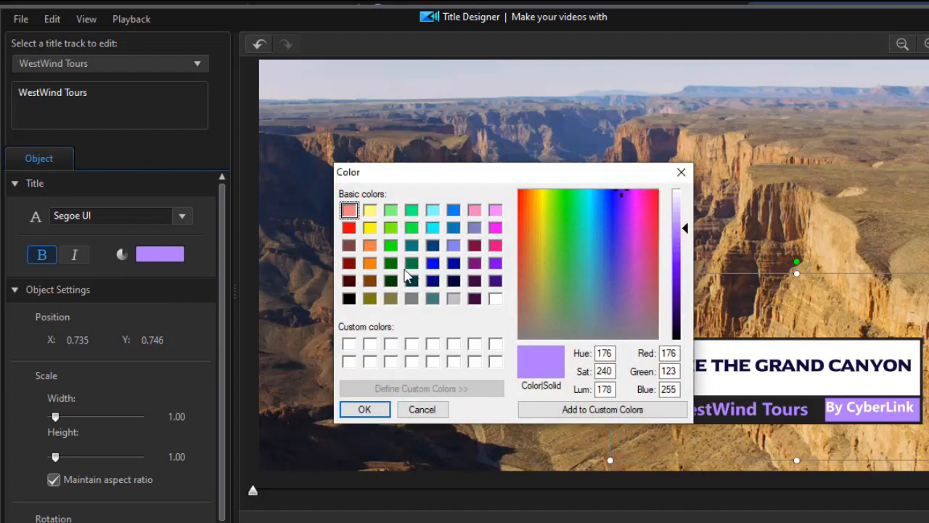
pyautogui.click(369, 227)
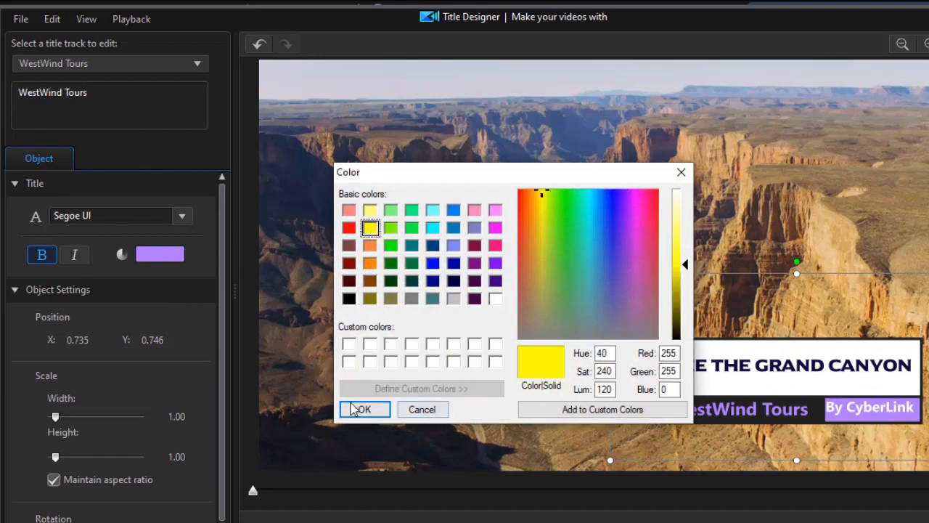
pyautogui.click(364, 410)
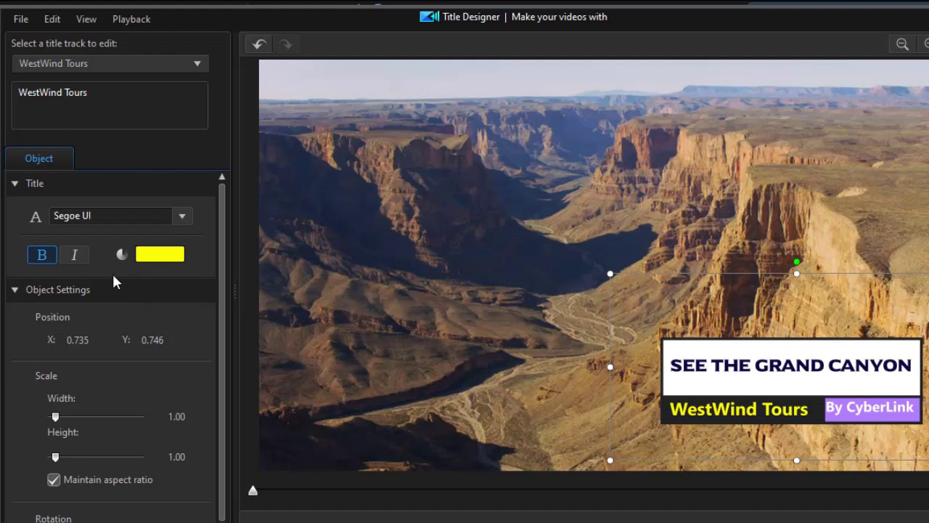
pyautogui.moveTo(202, 78)
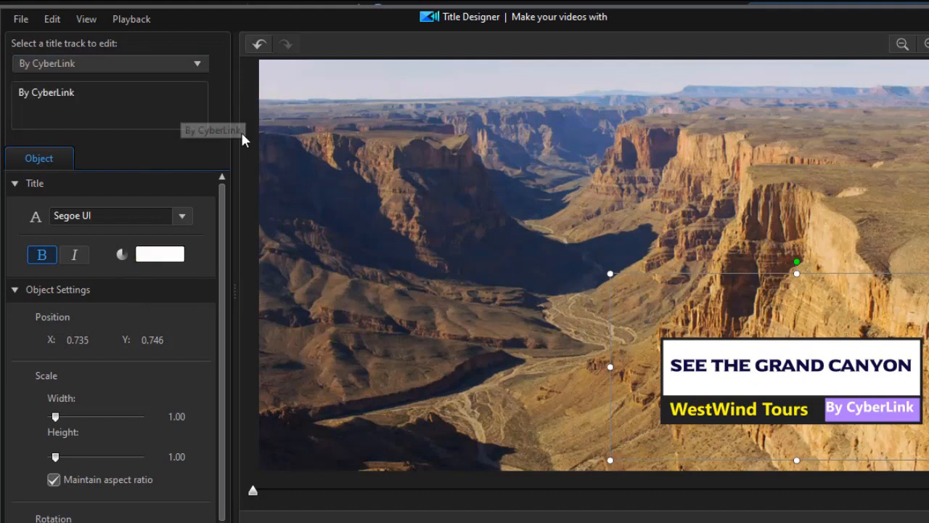
# Step: Replace the 'By CyberLink' label text with 'wwtour.com'
pyautogui.click(85, 114)
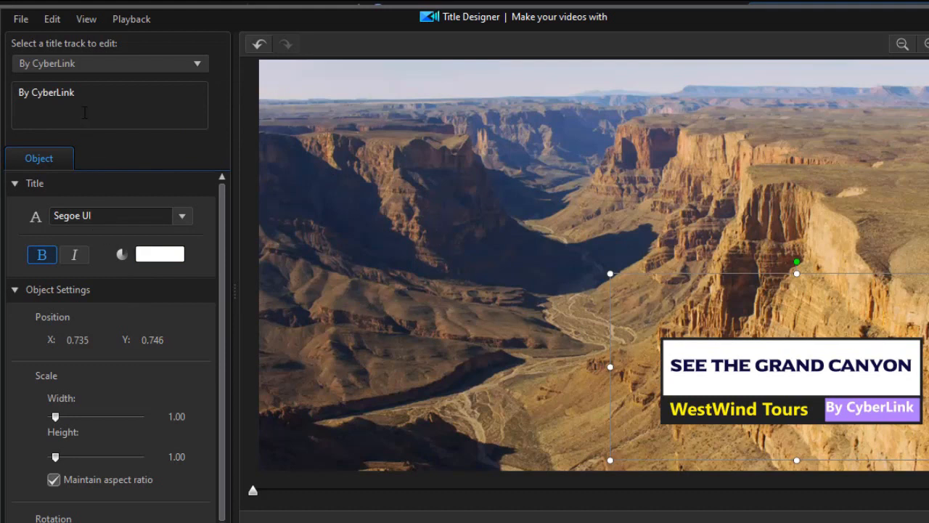
pyautogui.doubleClick(45, 92)
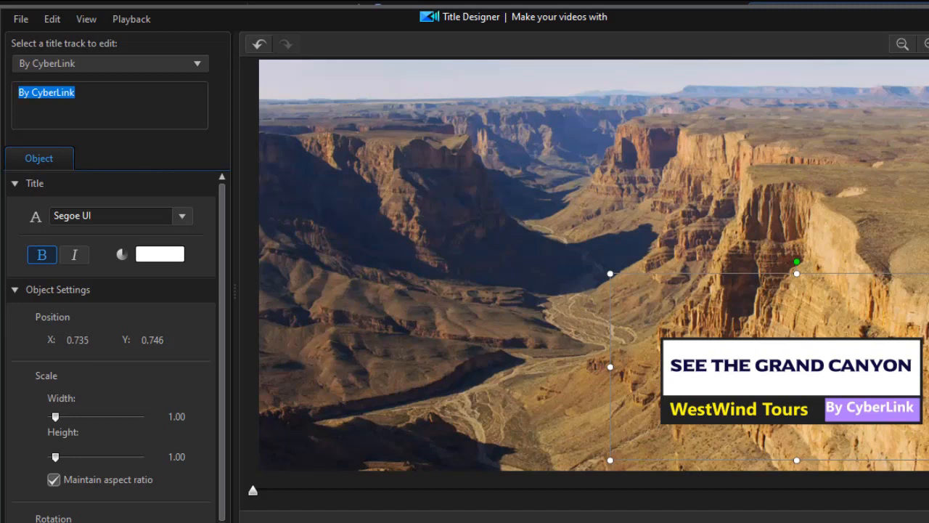
pyautogui.write('ww')
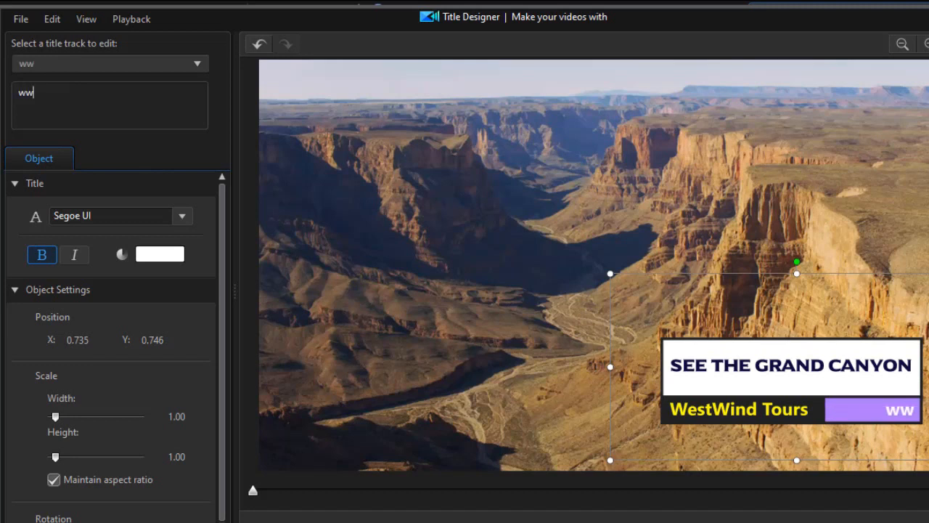
pyautogui.write('tour.com')
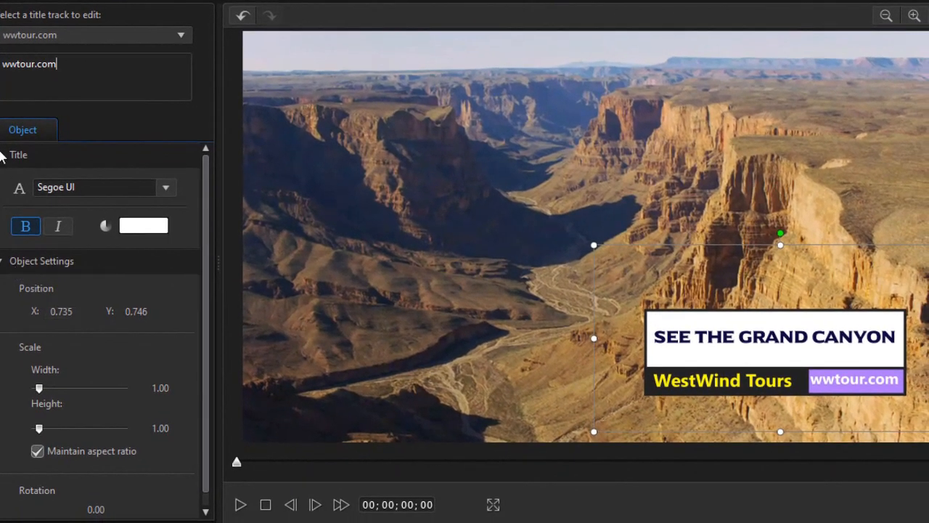
# Step: Collapse the font settings and raise the title's Scale to 1.72 in Object Settings
pyautogui.click(6, 154)
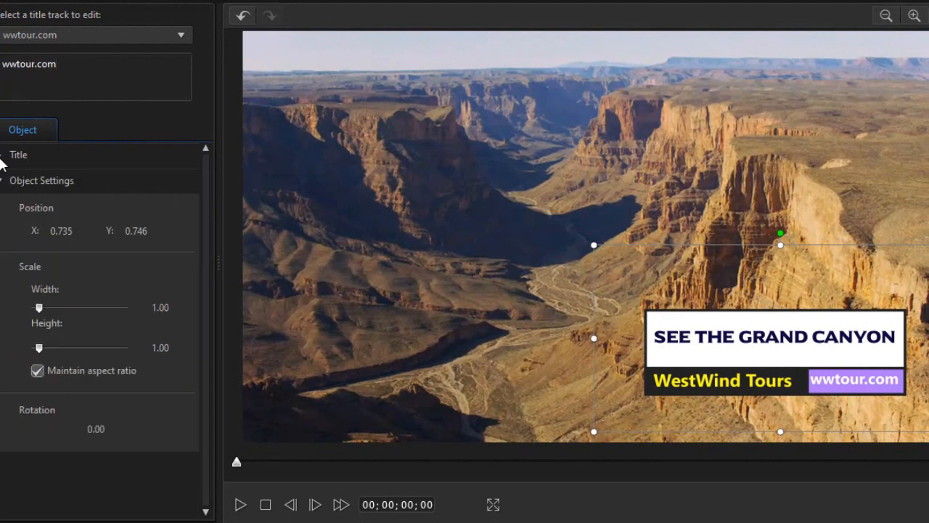
pyautogui.click(61, 230)
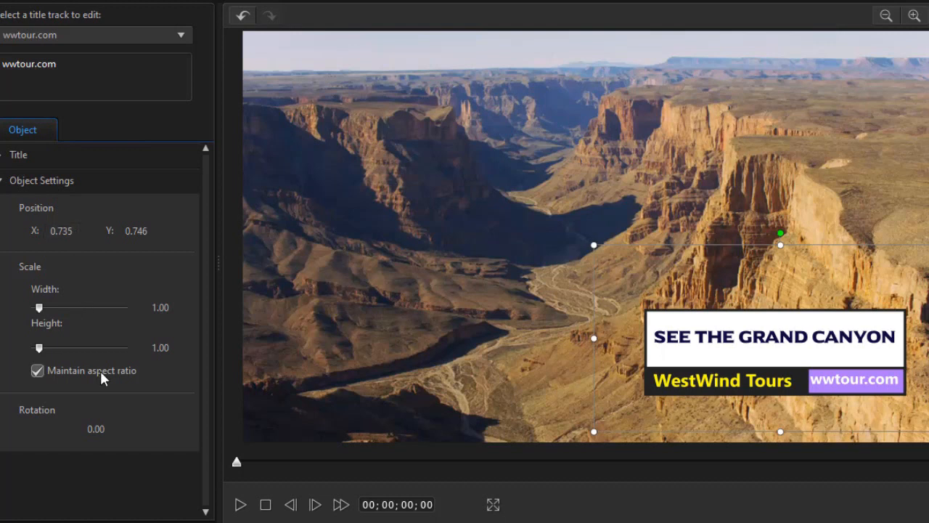
pyautogui.moveTo(595, 249)
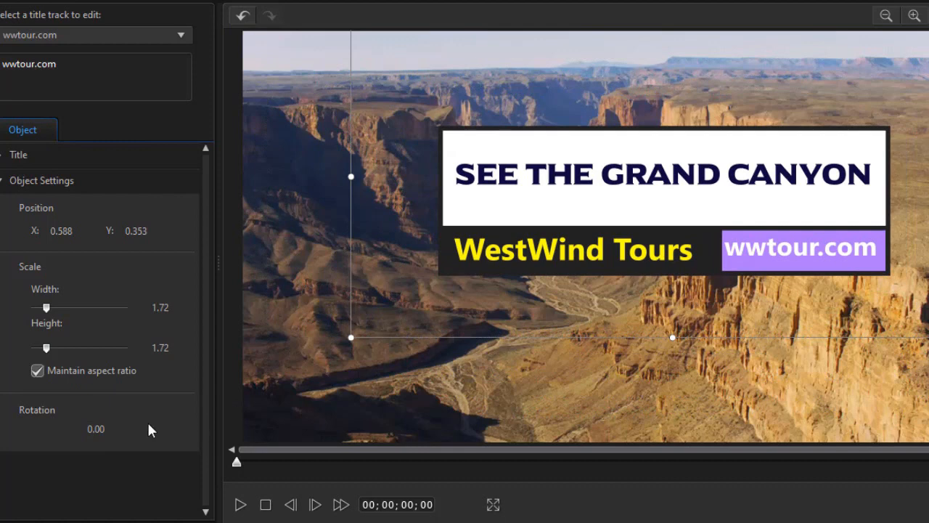
pyautogui.moveTo(621, 285)
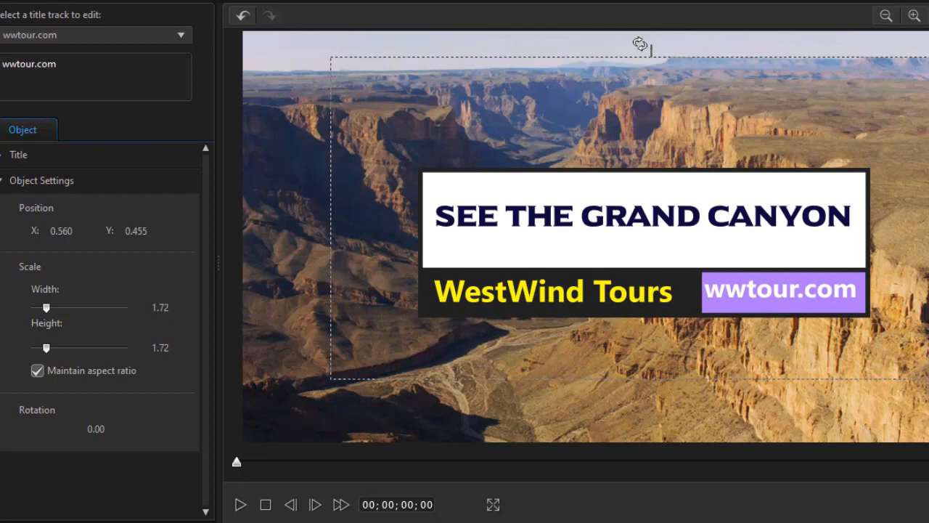
# Step: Unlock aspect ratio, stretch the title block to 1.60 wide by 1.80 high, then relock it
pyautogui.moveTo(640, 42); pyautogui.dragTo(630, 52)
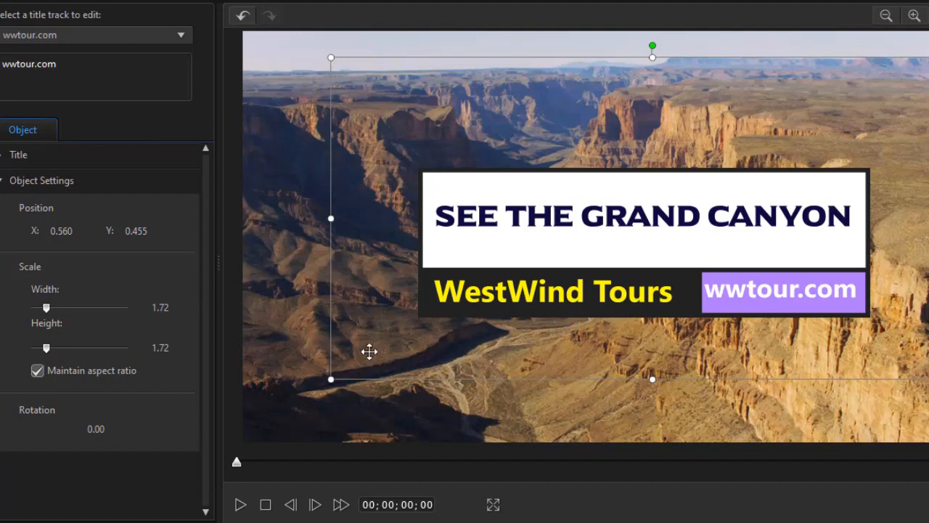
pyautogui.click(38, 370)
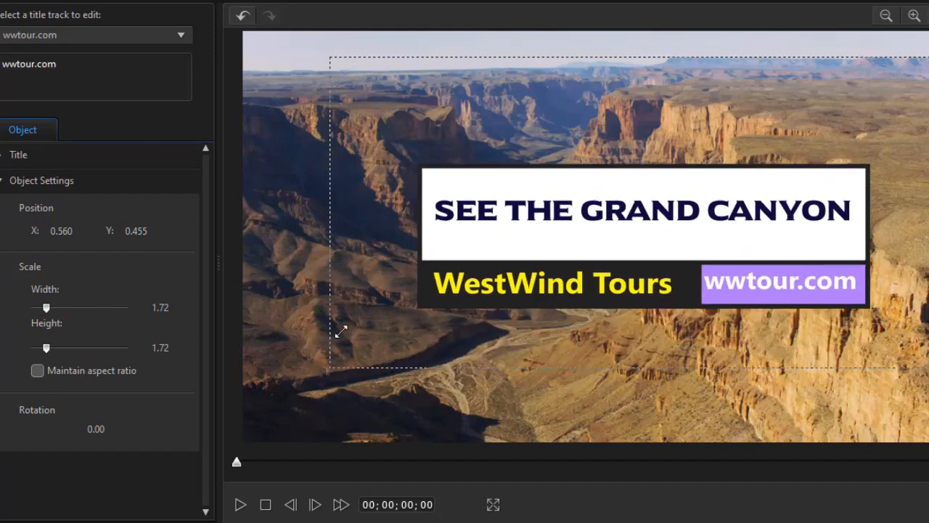
pyautogui.moveTo(341, 331); pyautogui.dragTo(370, 406)
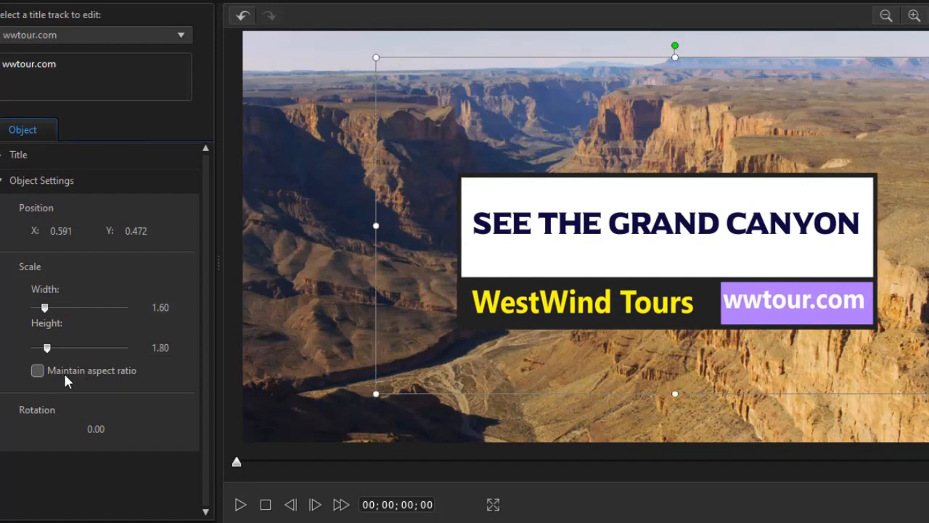
pyautogui.click(38, 371)
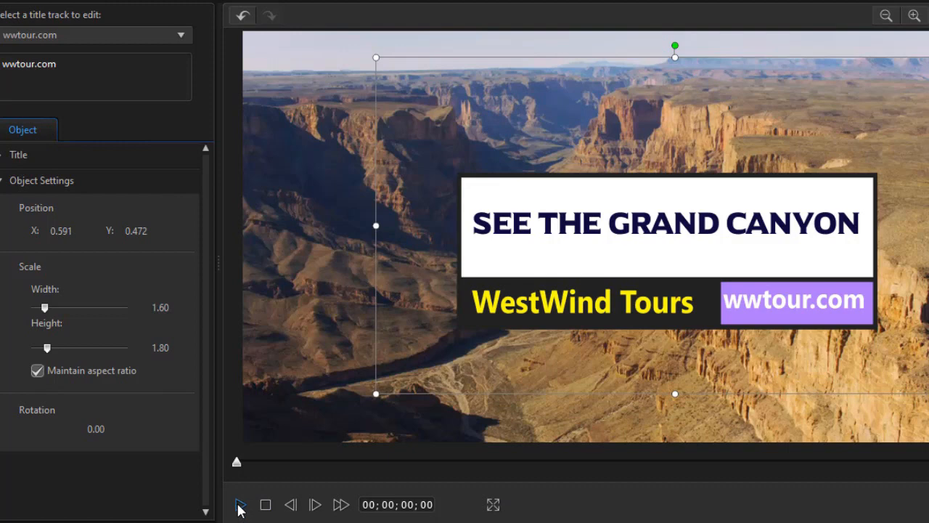
pyautogui.click(242, 502)
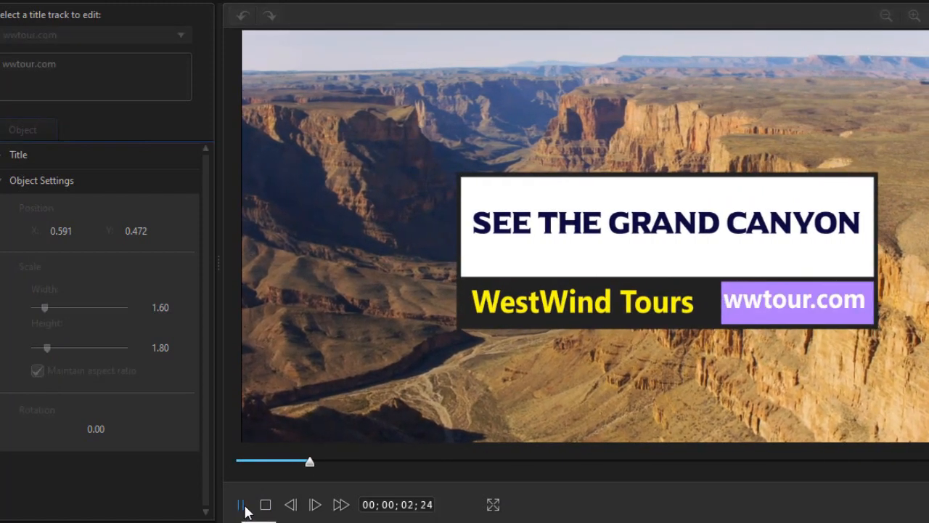
pyautogui.click(241, 504)
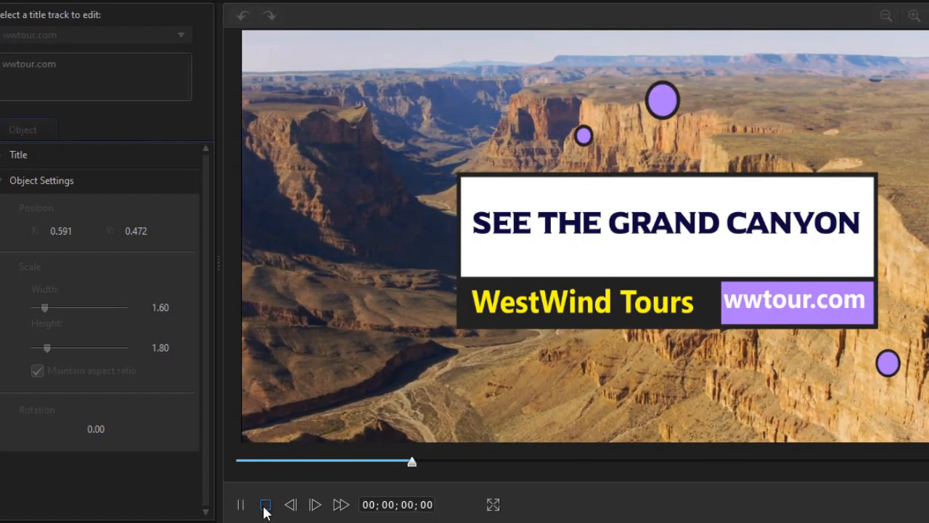
pyautogui.click(241, 505)
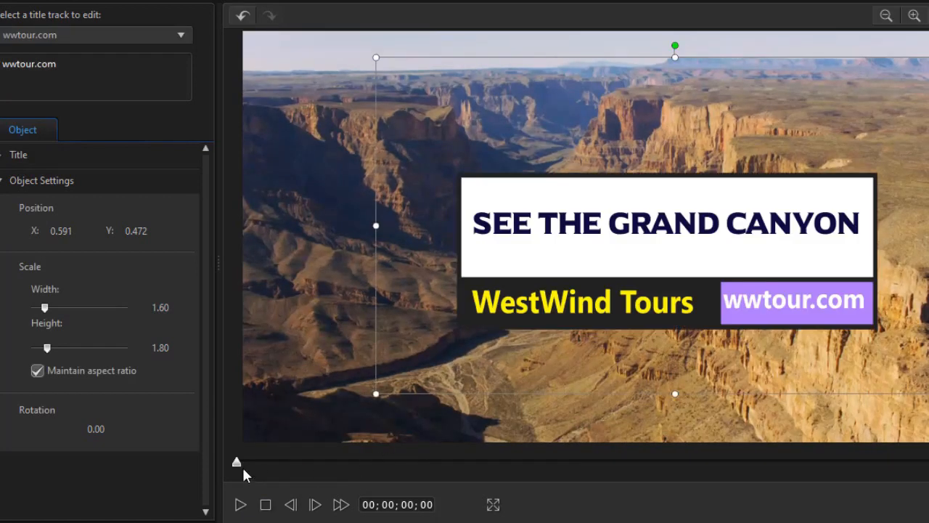
pyautogui.moveTo(236, 462); pyautogui.dragTo(418, 462)
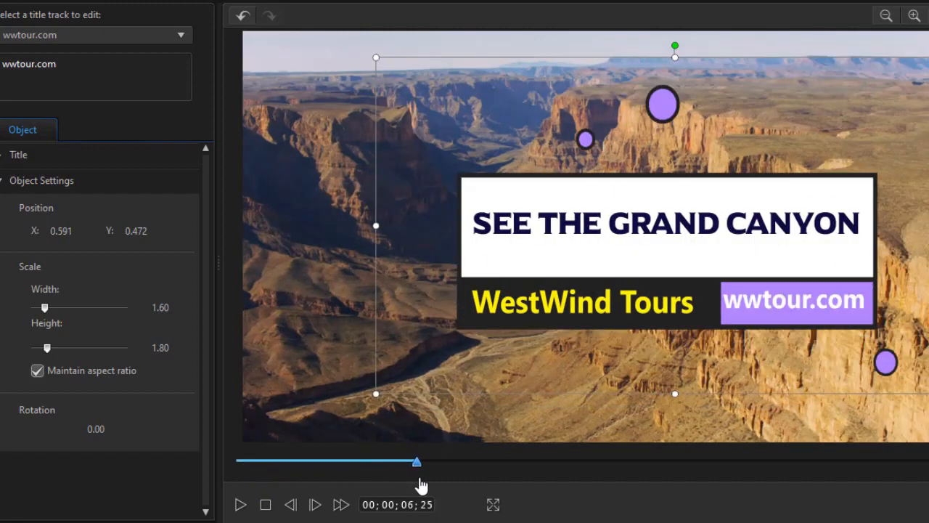
pyautogui.moveTo(418, 462); pyautogui.dragTo(557, 461)
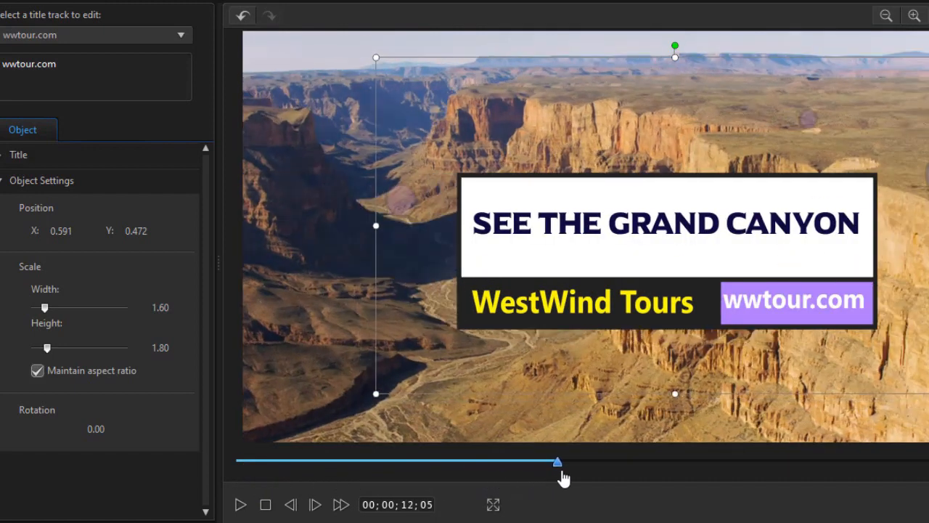
pyautogui.moveTo(557, 462); pyautogui.dragTo(604, 462)
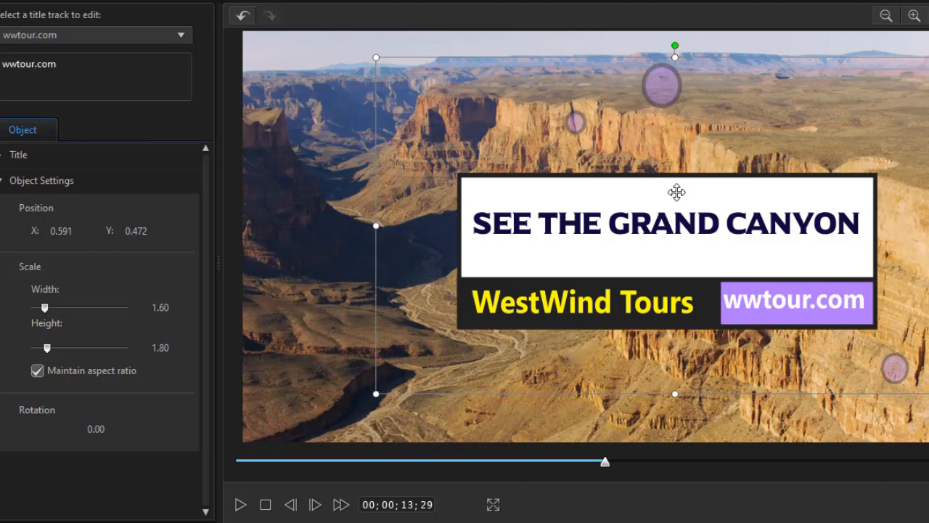
pyautogui.moveTo(540, 384)
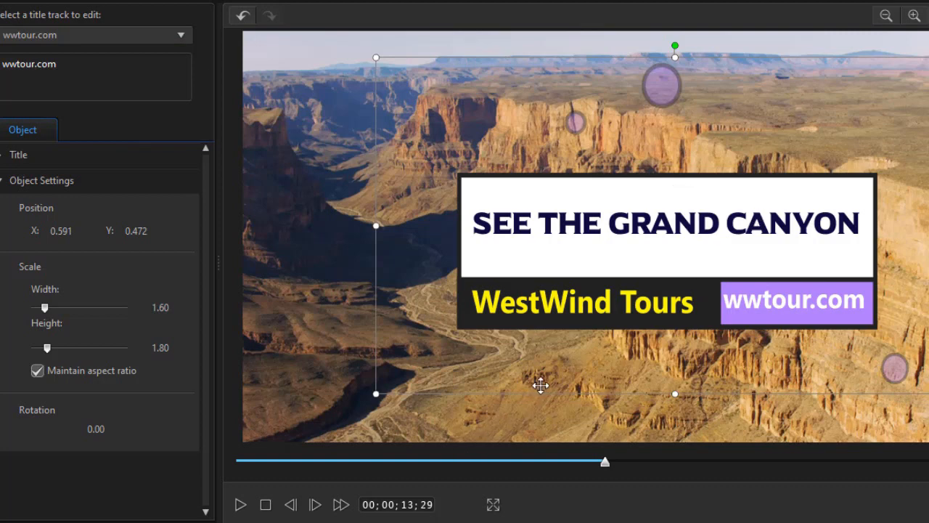